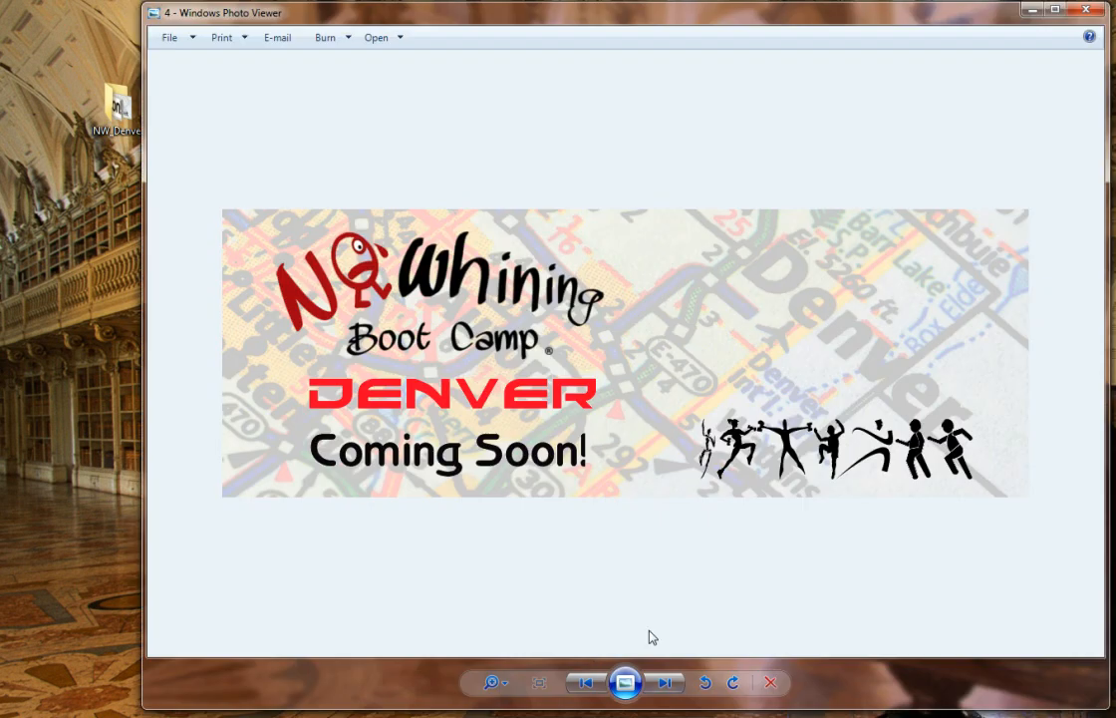
mouse_move(783, 271)
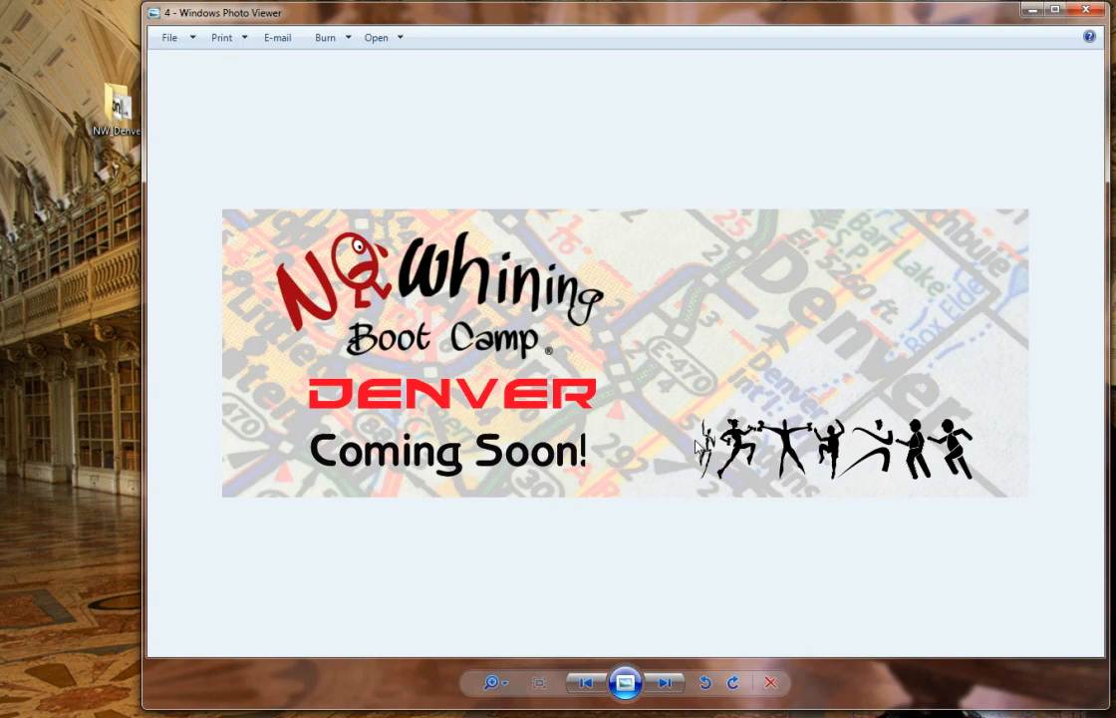
mouse_move(391, 359)
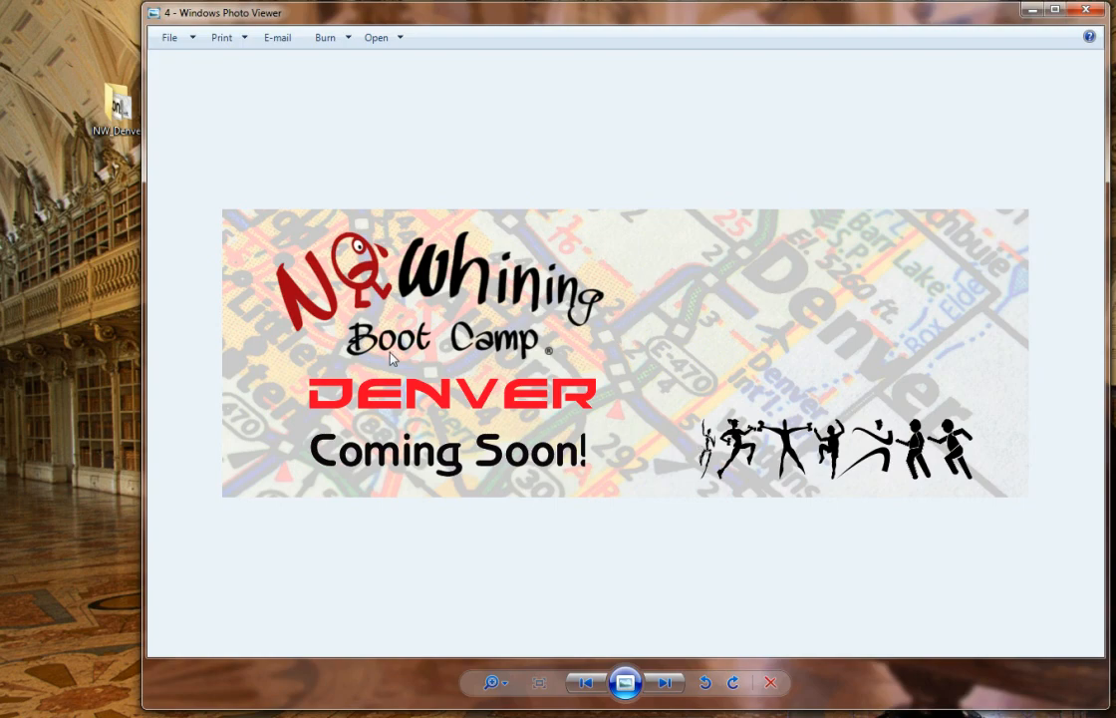
mouse_move(596, 367)
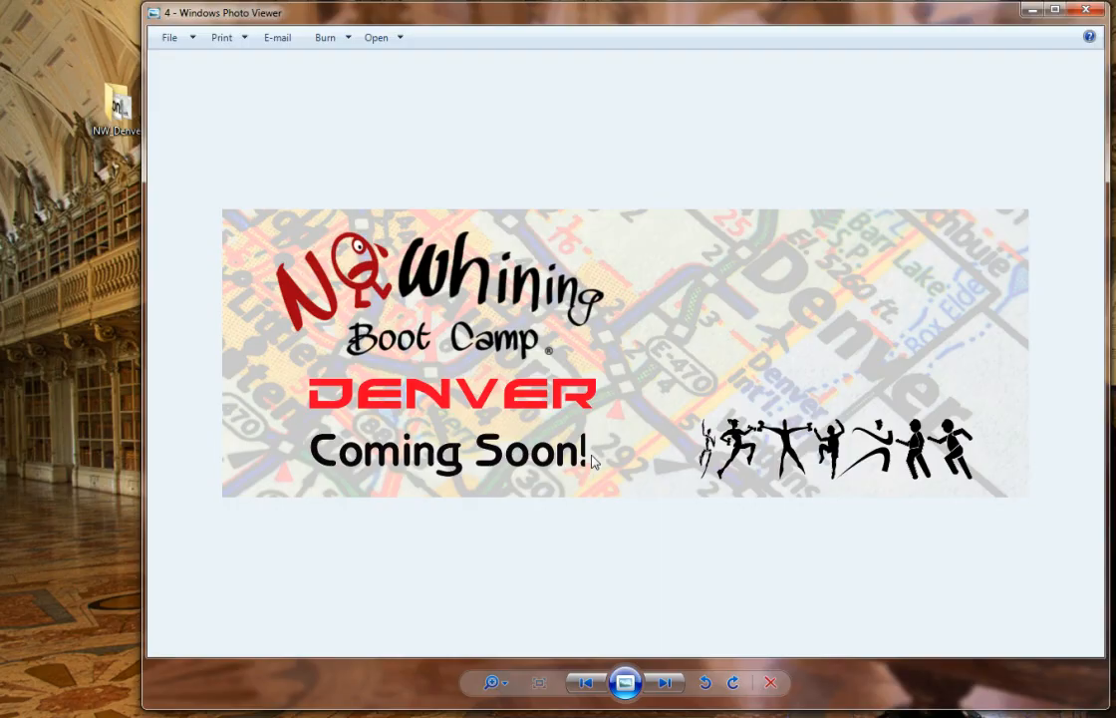
mouse_move(598, 443)
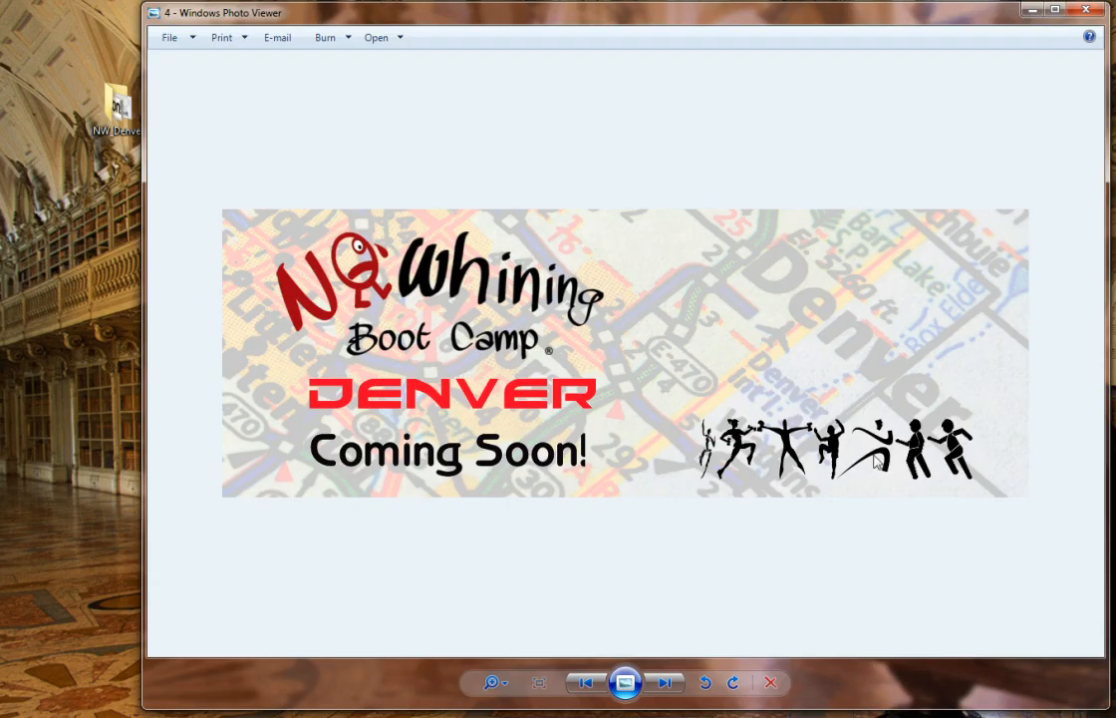
mouse_move(775, 582)
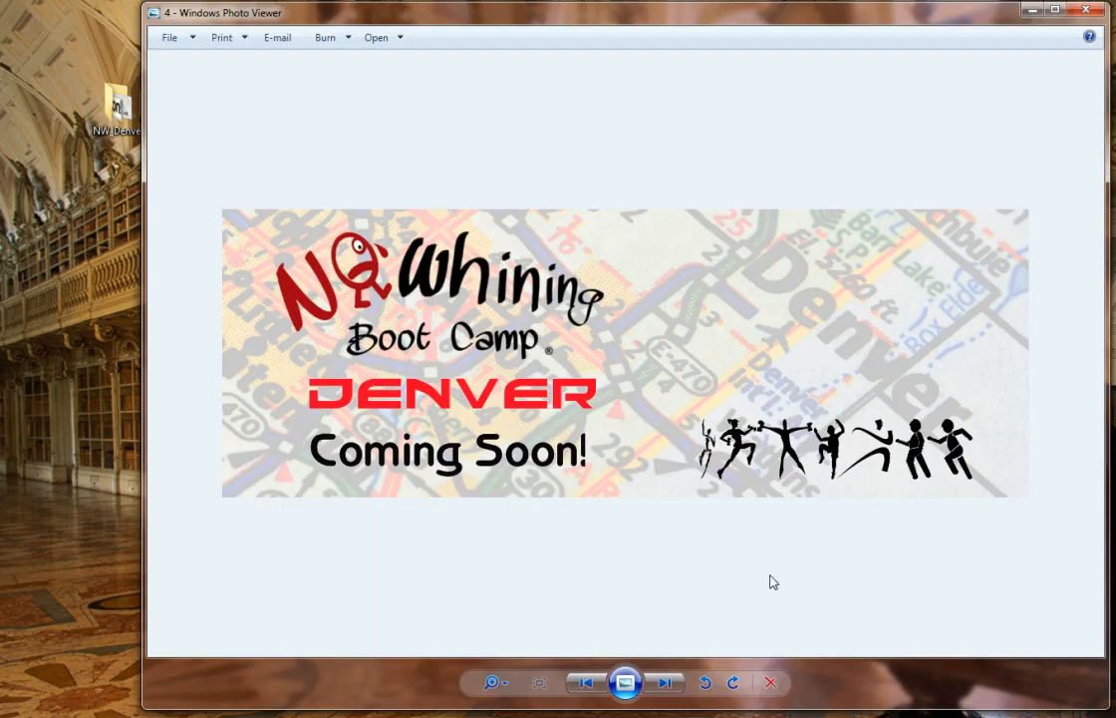
mouse_move(1006, 375)
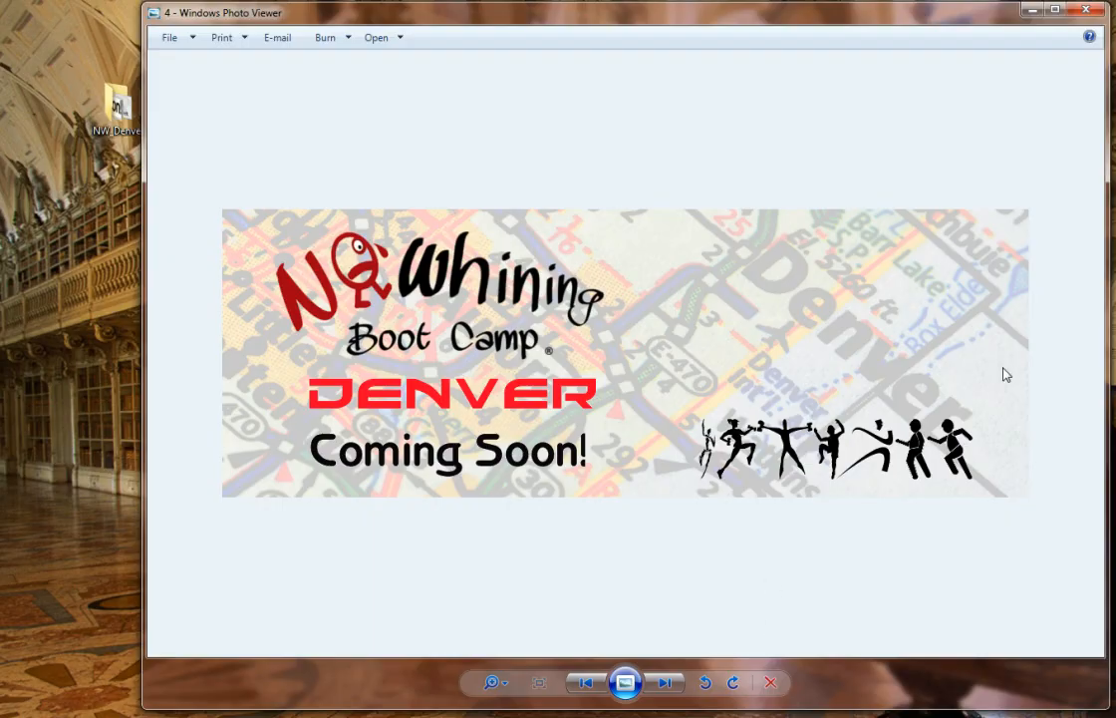
mouse_move(1031, 28)
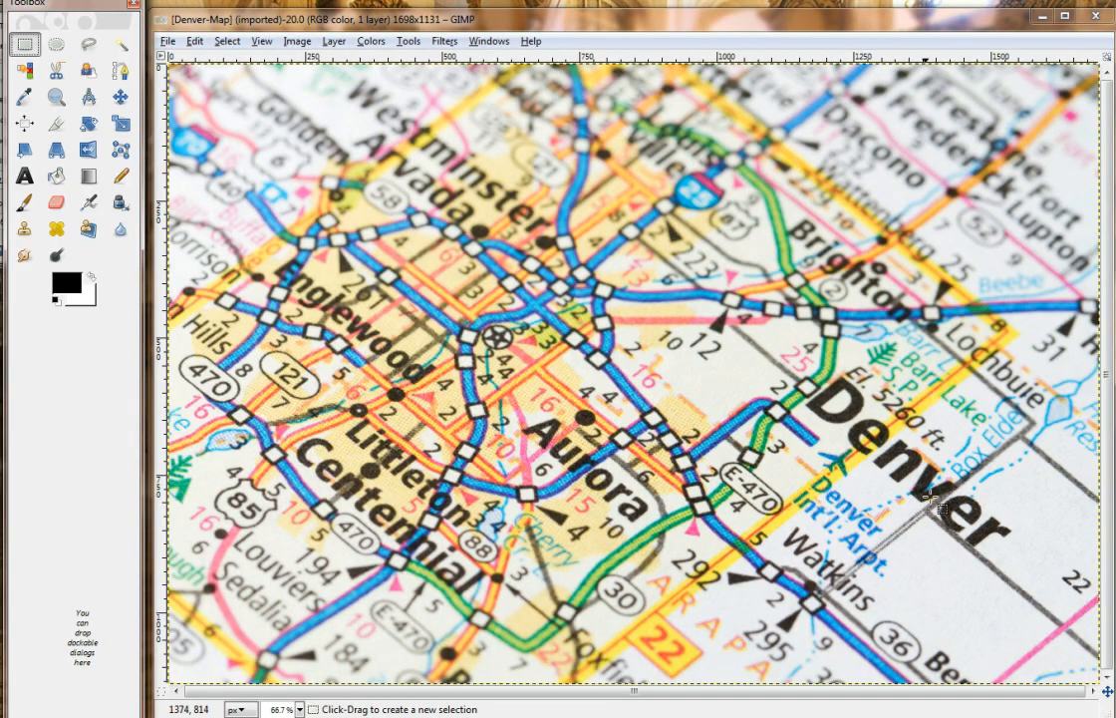
mouse_move(556, 311)
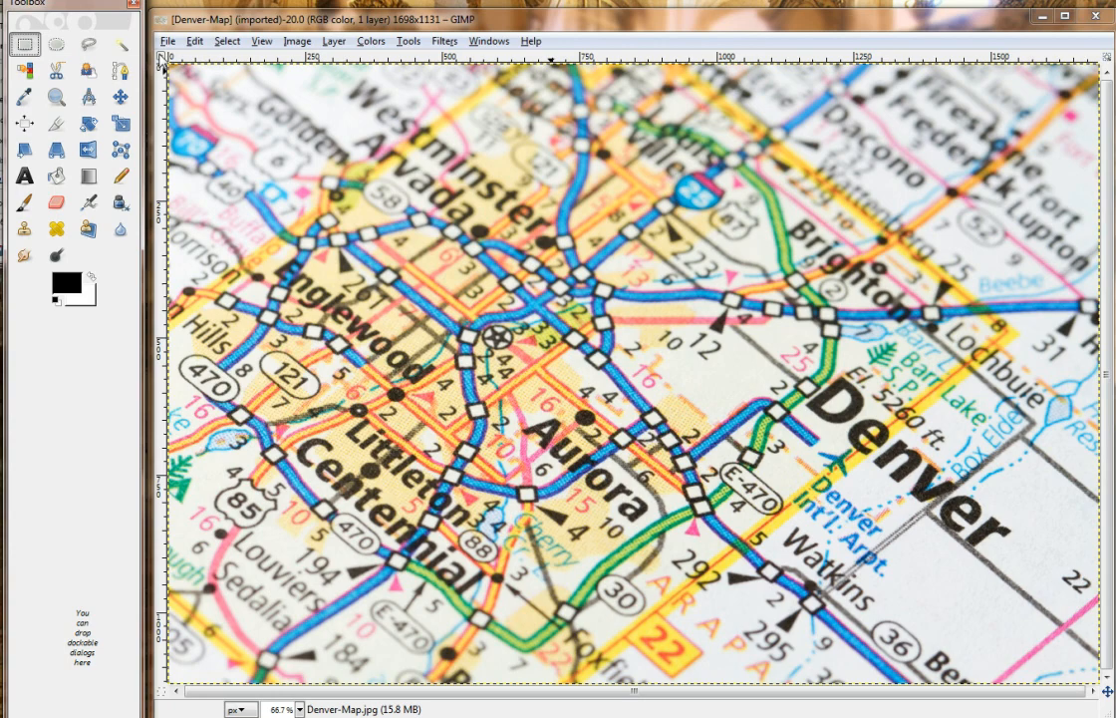
Bring up the Layers dialog for the Denver map photo.
click(227, 40)
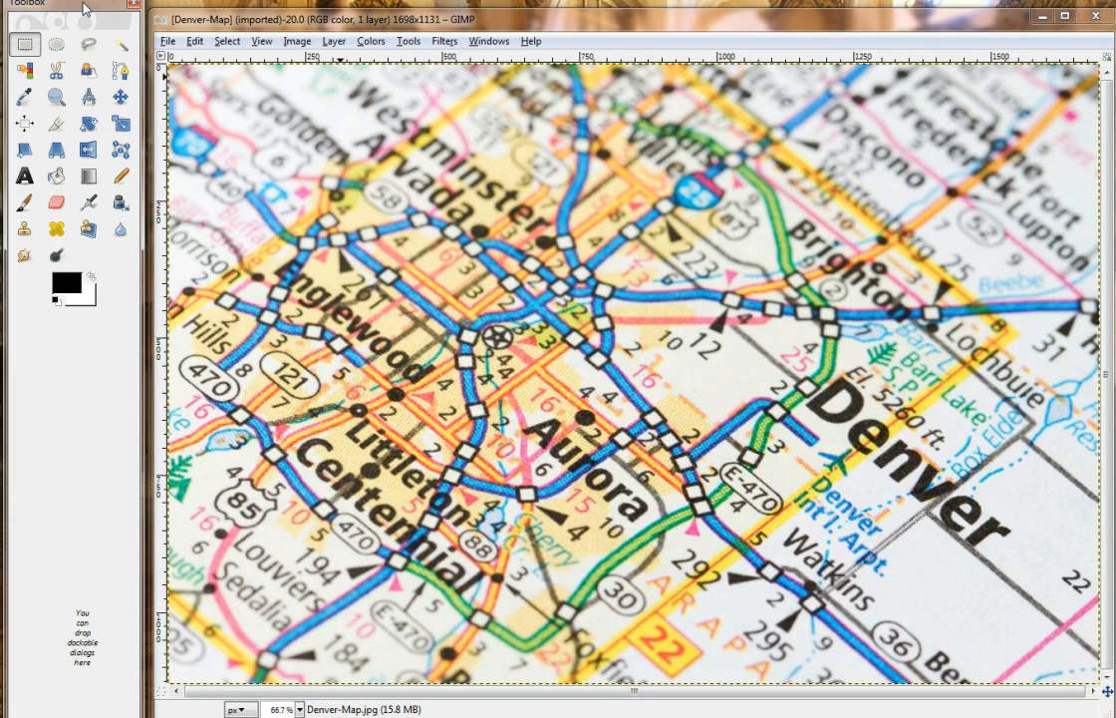
click(407, 40)
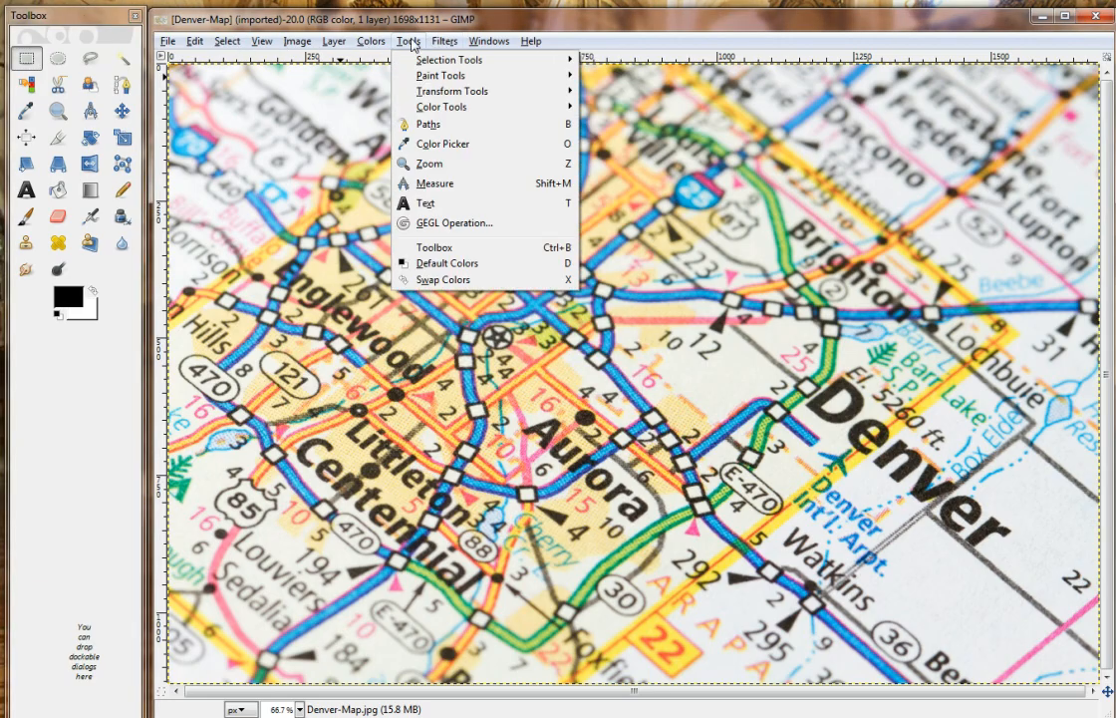
mouse_move(100, 479)
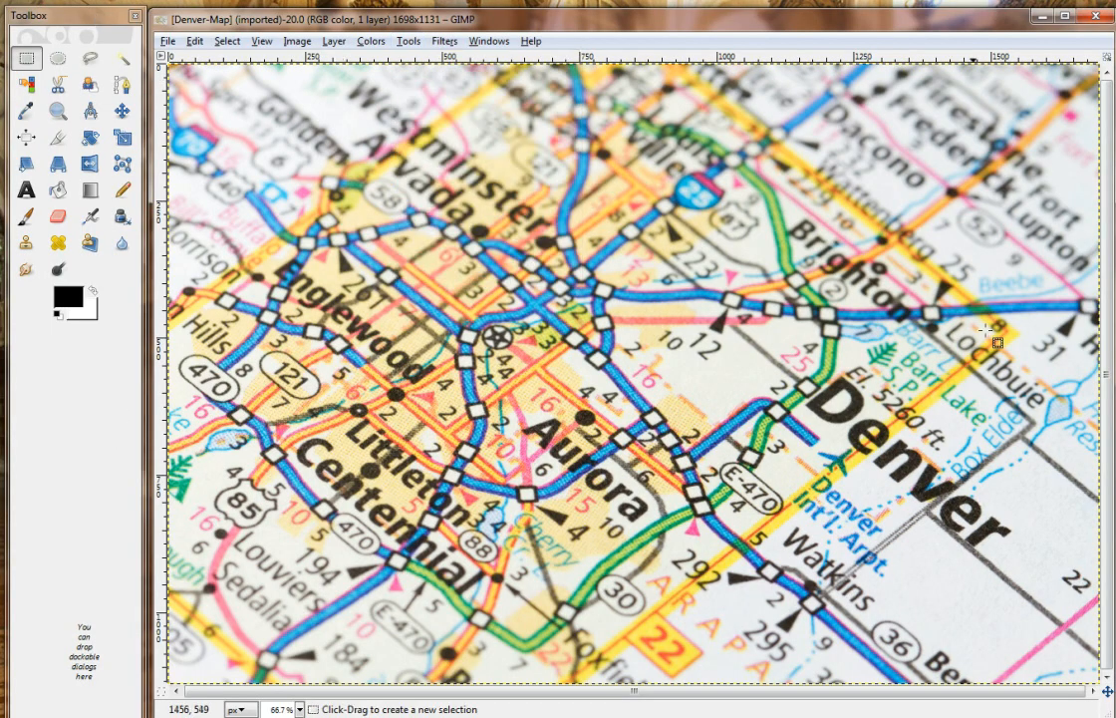
mouse_move(865, 307)
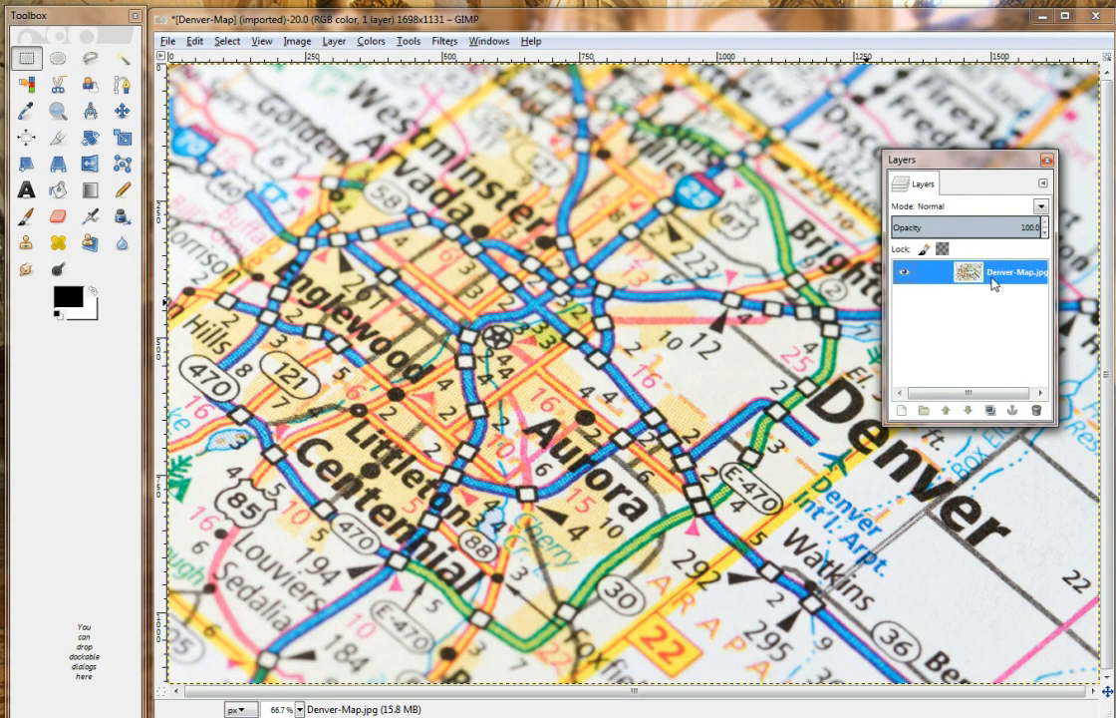
mouse_move(1035, 231)
text(20)
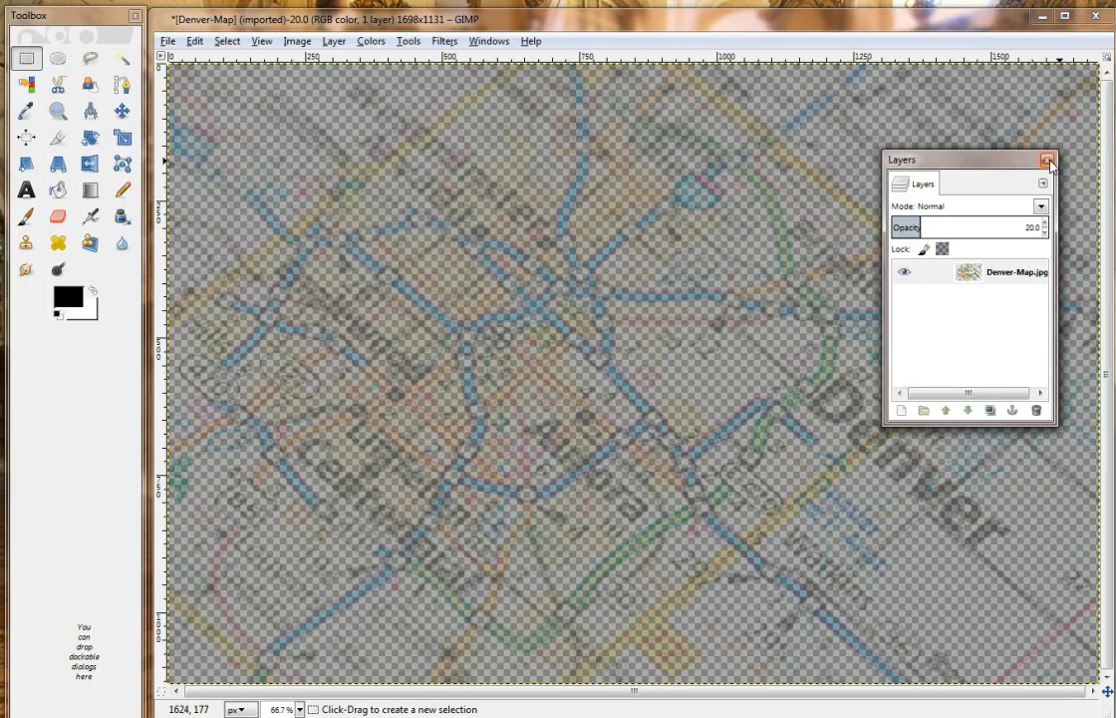
Copy the whole faded map to the clipboard and reach the File menu.
click(1049, 160)
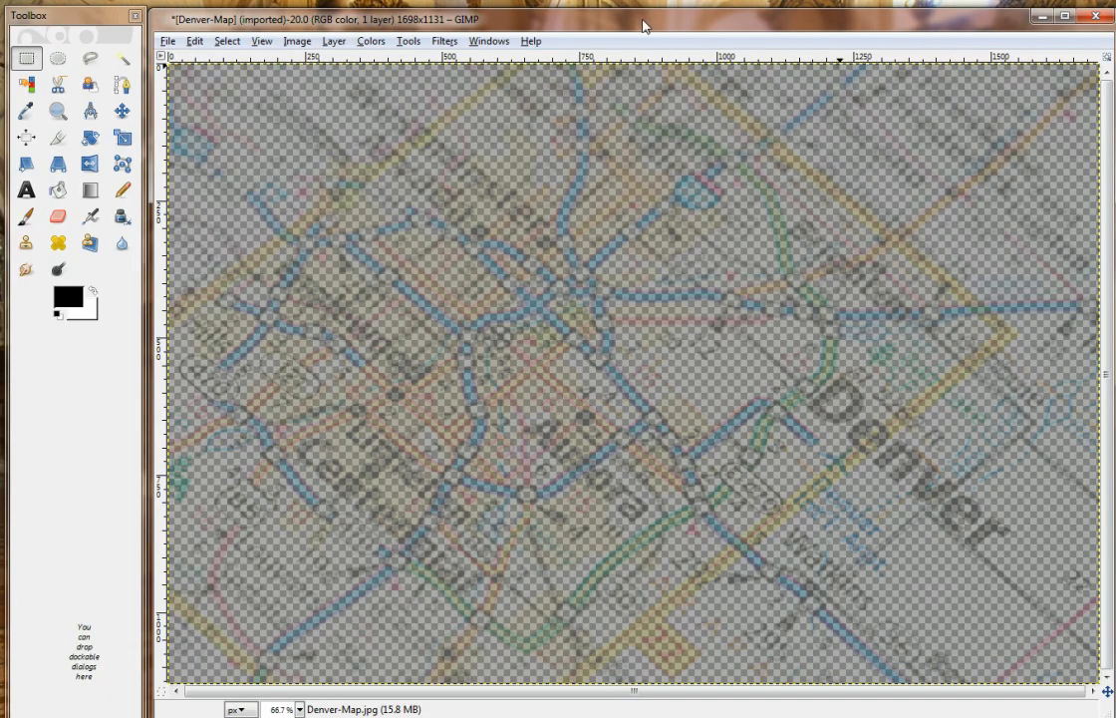
mouse_move(642, 26)
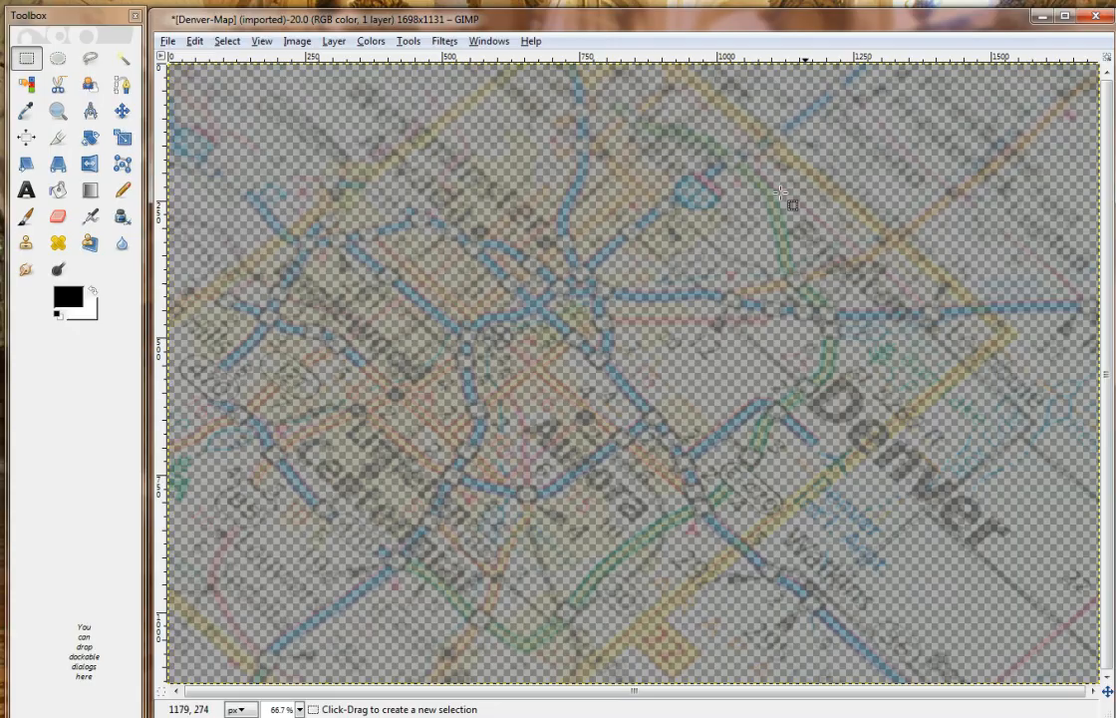
mouse_move(502, 419)
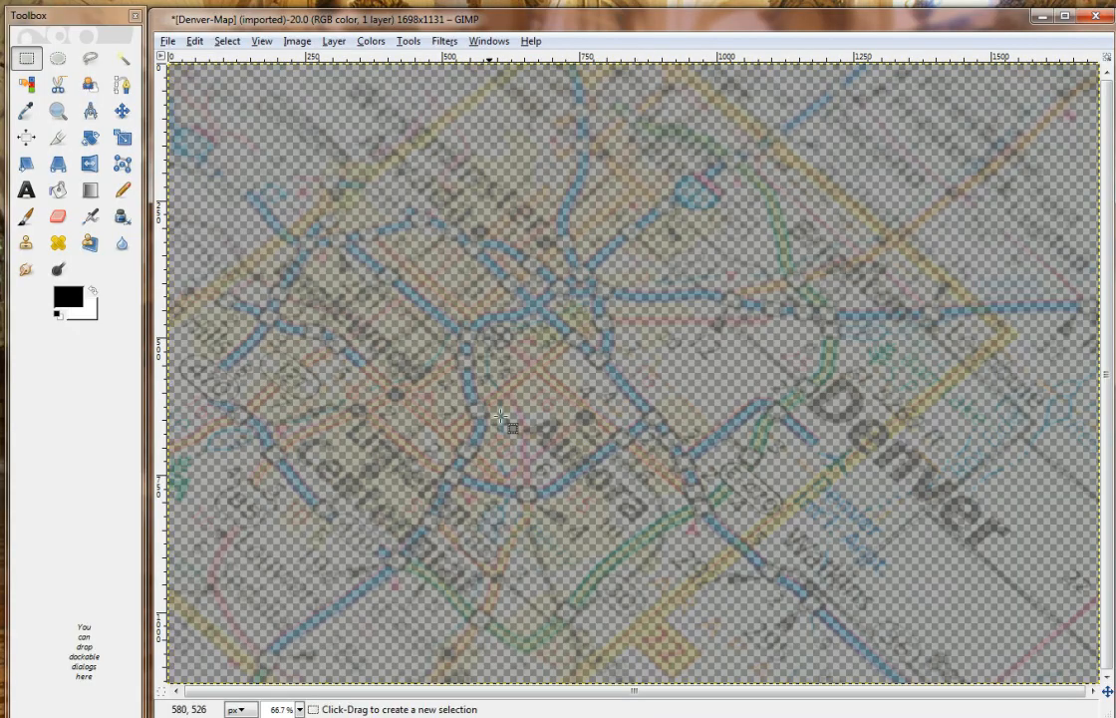
mouse_move(718, 335)
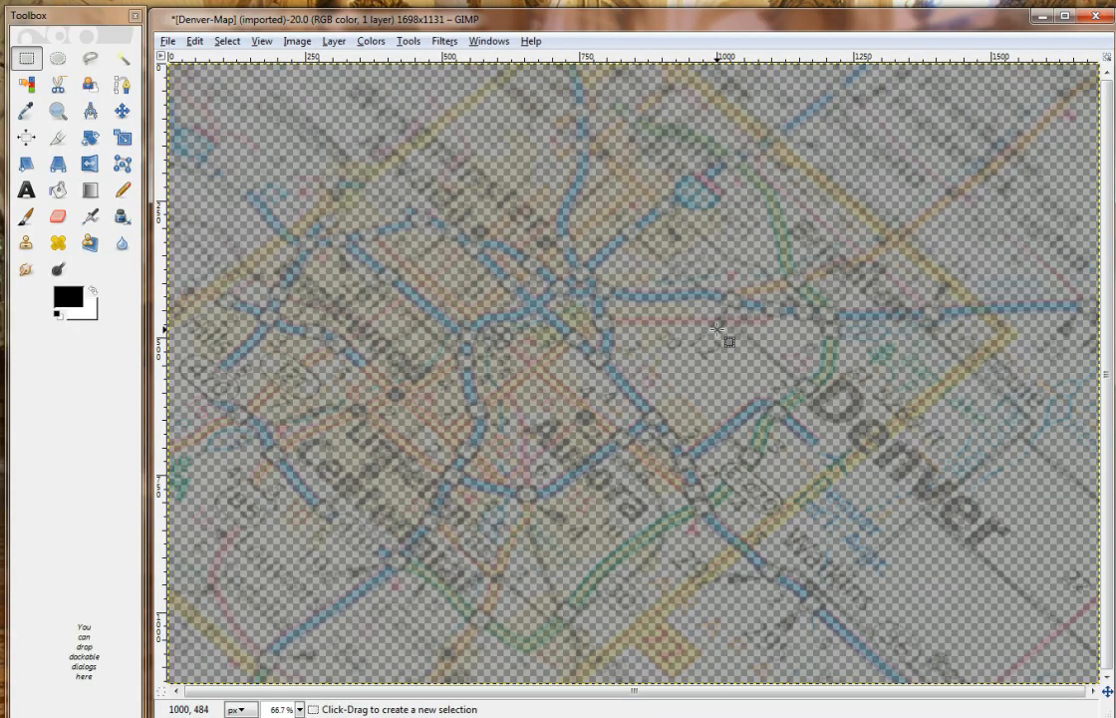
key(ctrl+c)
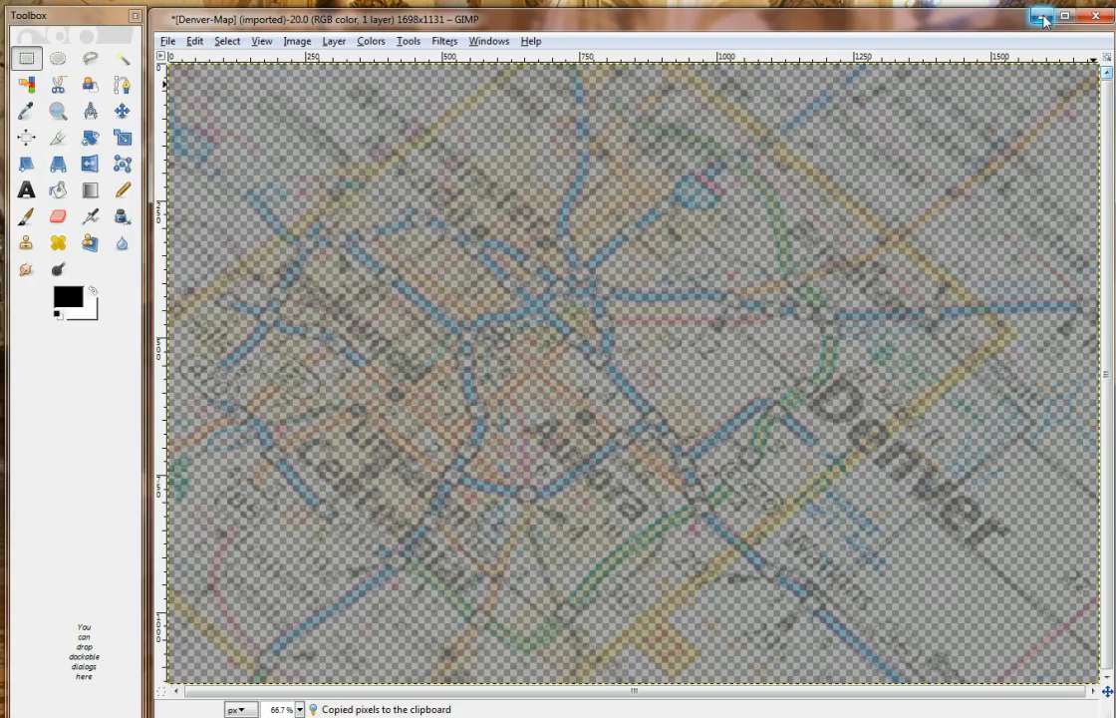
click(167, 40)
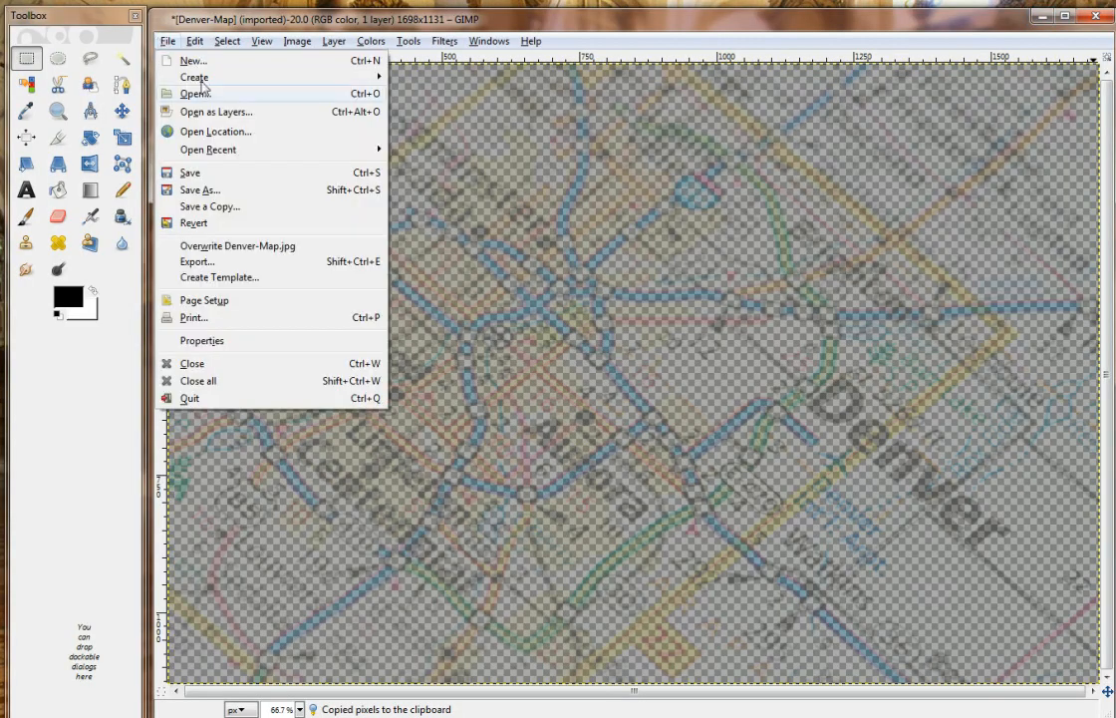
Create a new 980 by 350 image for the banner.
click(191, 59)
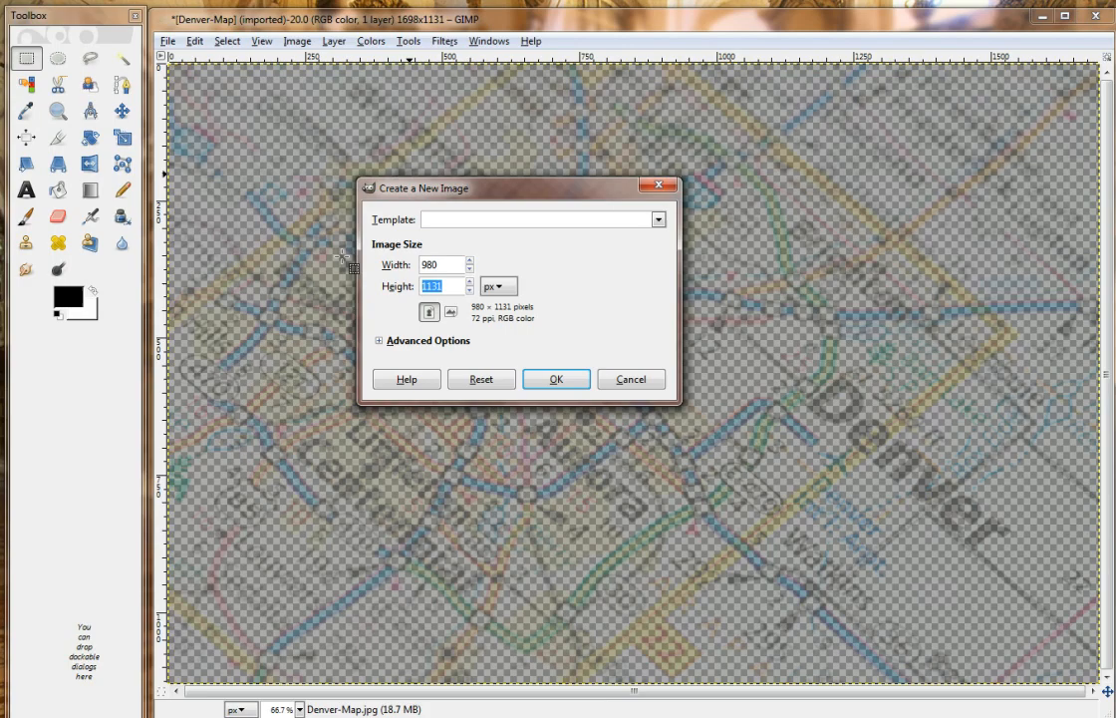
text(350)
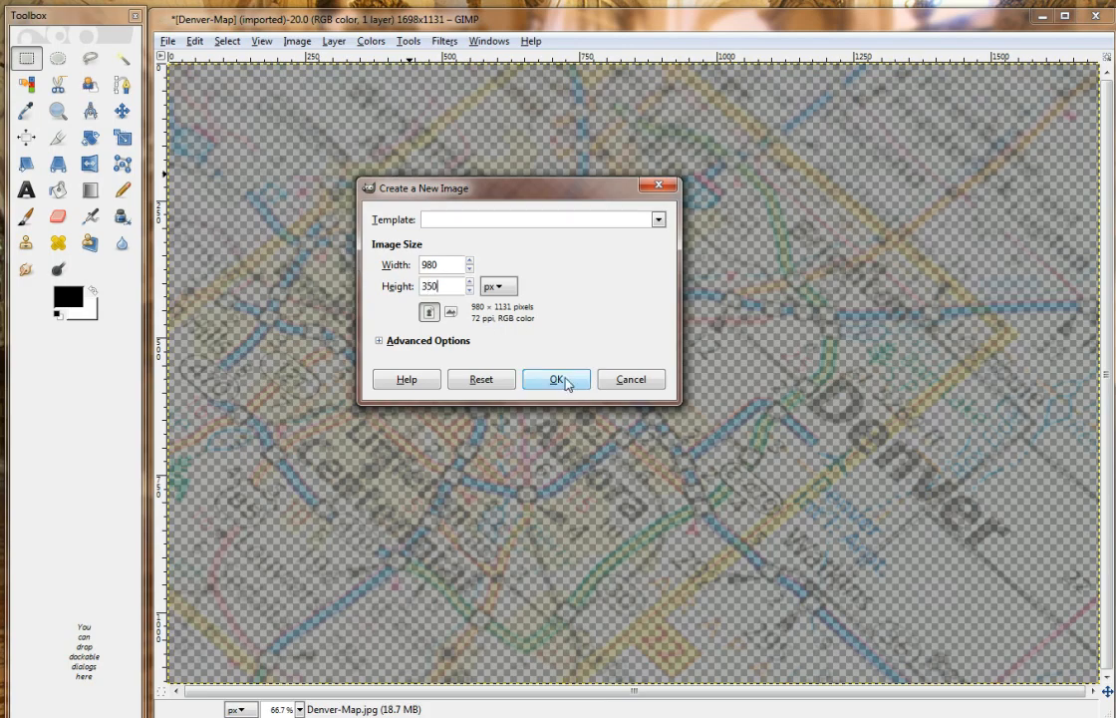
click(554, 378)
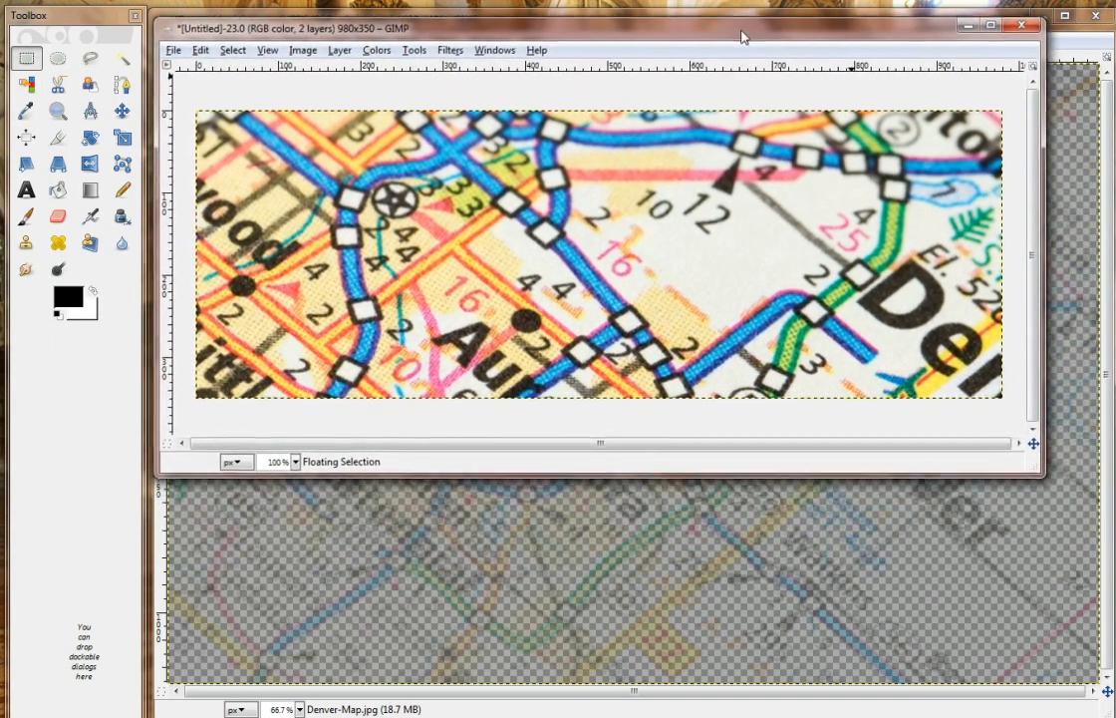
Maximize the new 980x350 banner window.
click(1000, 26)
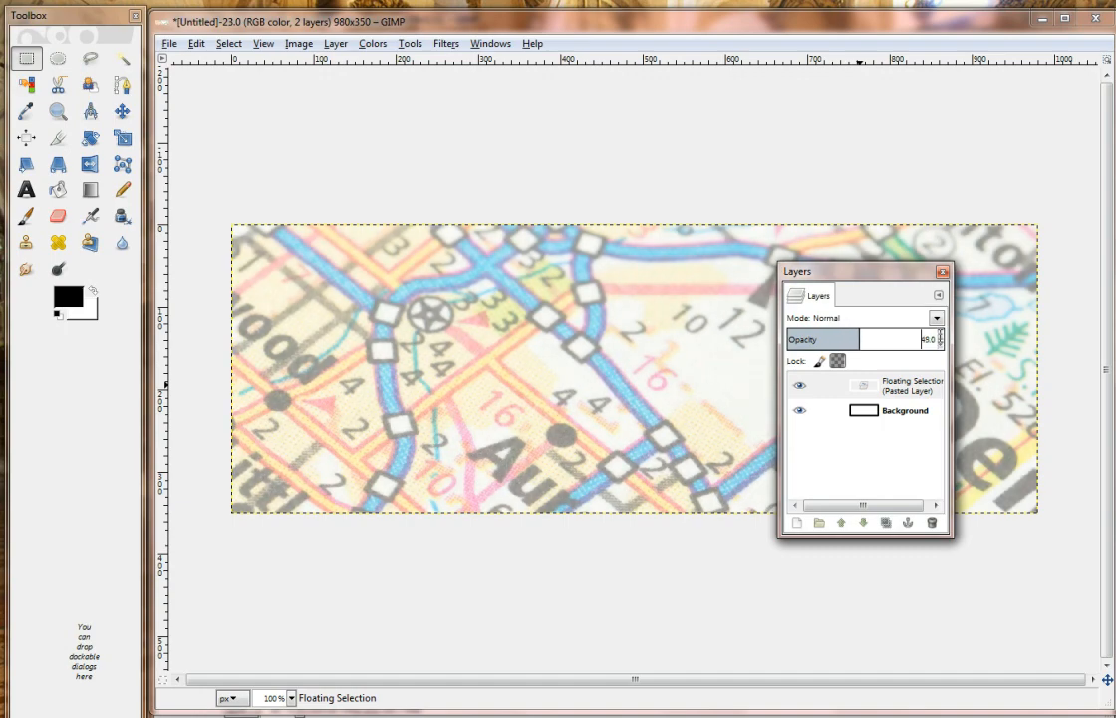
mouse_move(934, 291)
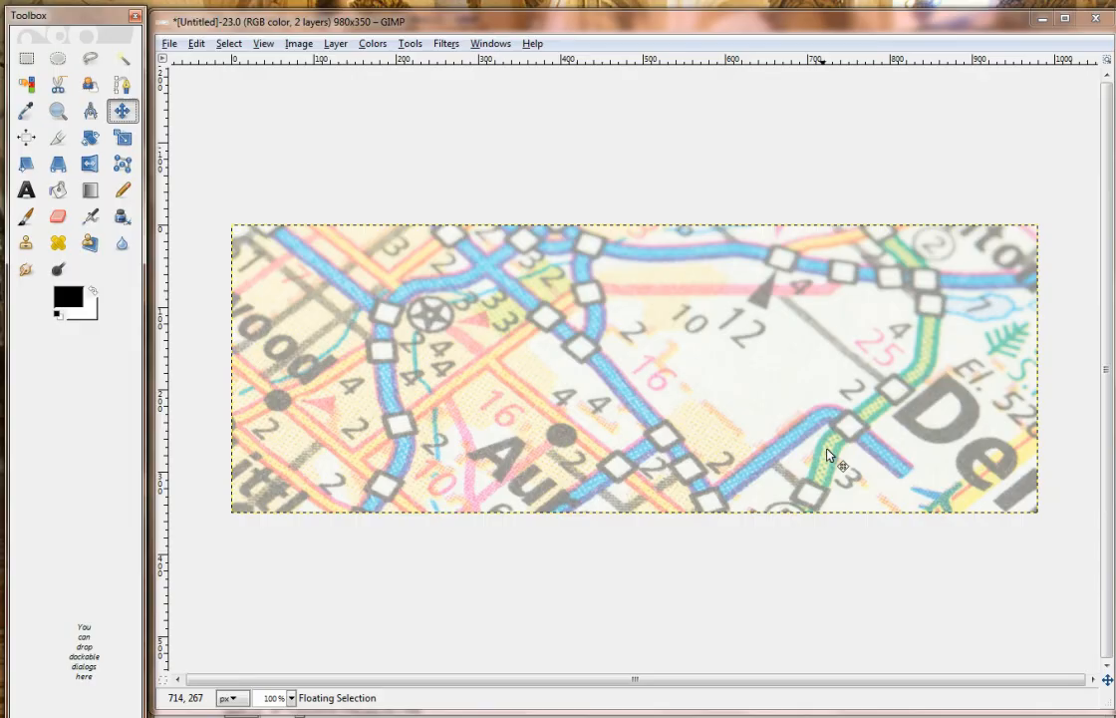
Reposition and scale down the pasted map so Aurora and Denver span the banner.
drag(841, 467, 774, 367)
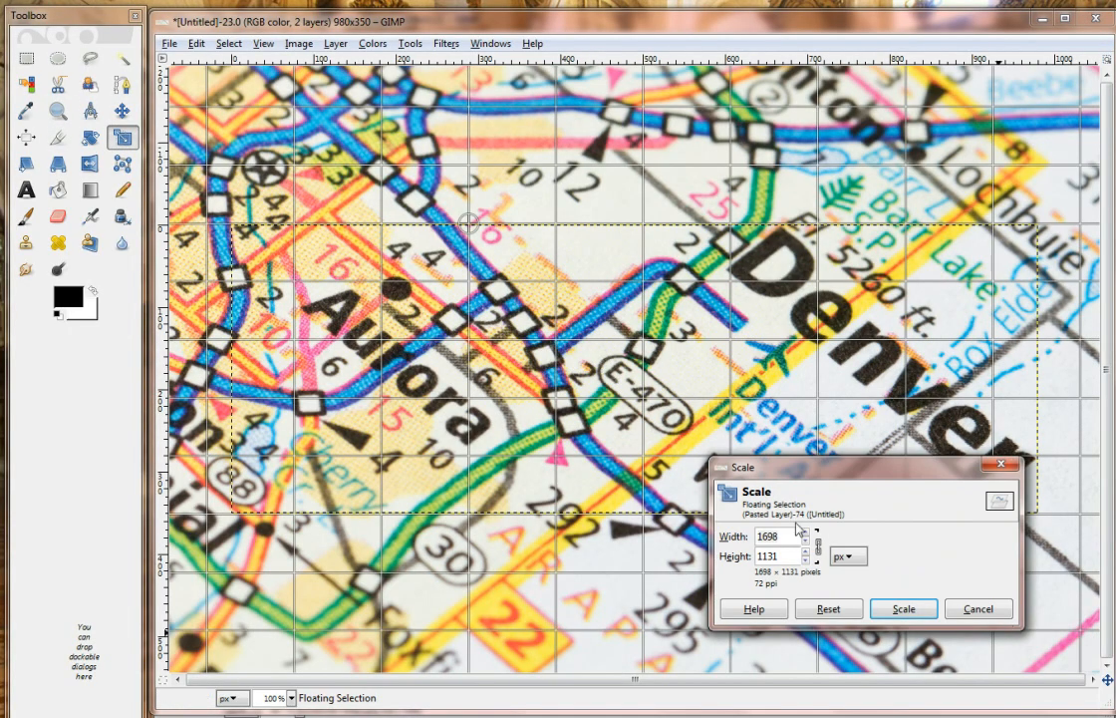
mouse_move(819, 546)
text(1406)
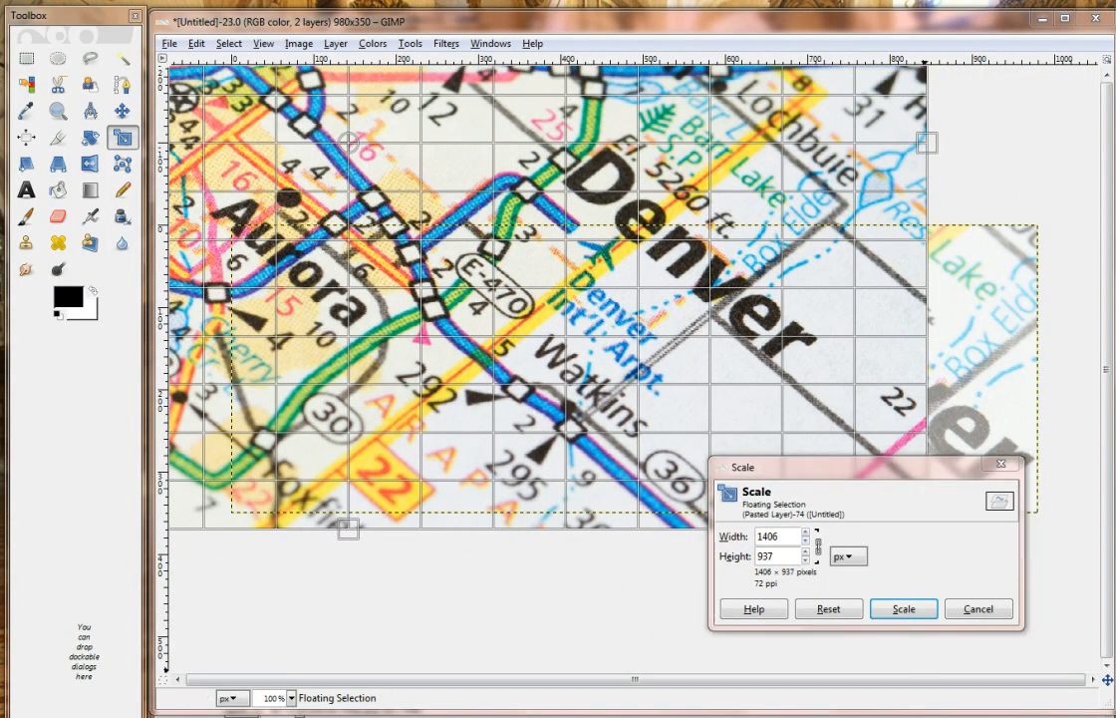
click(901, 610)
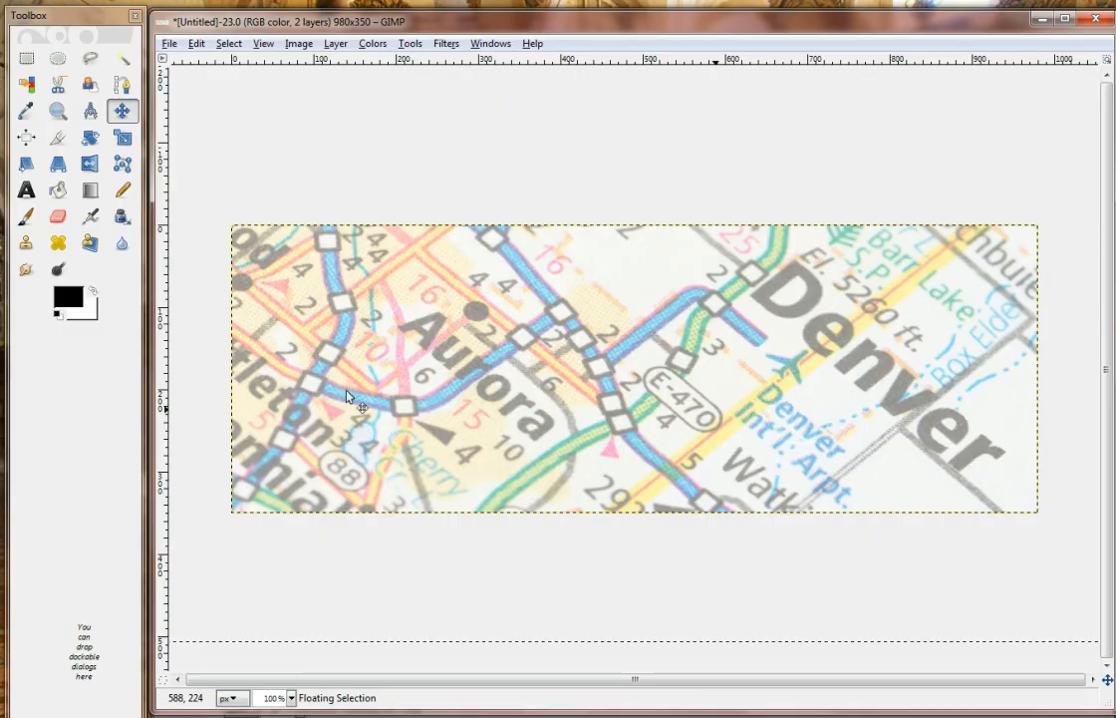
mouse_move(397, 428)
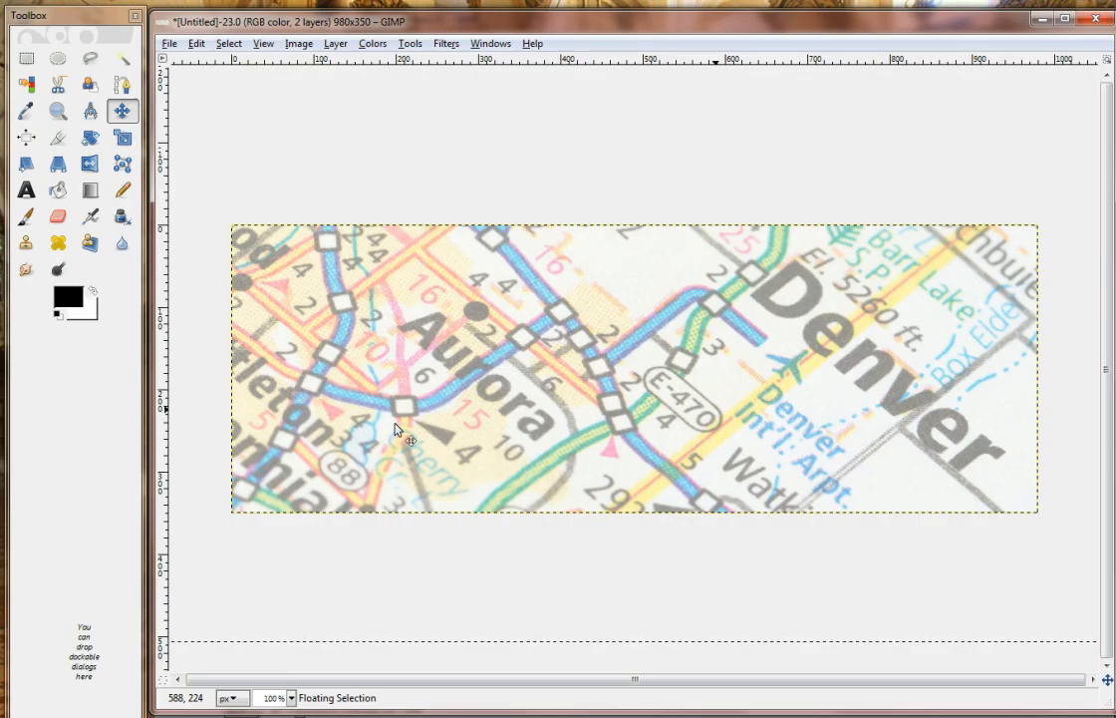
mouse_move(788, 299)
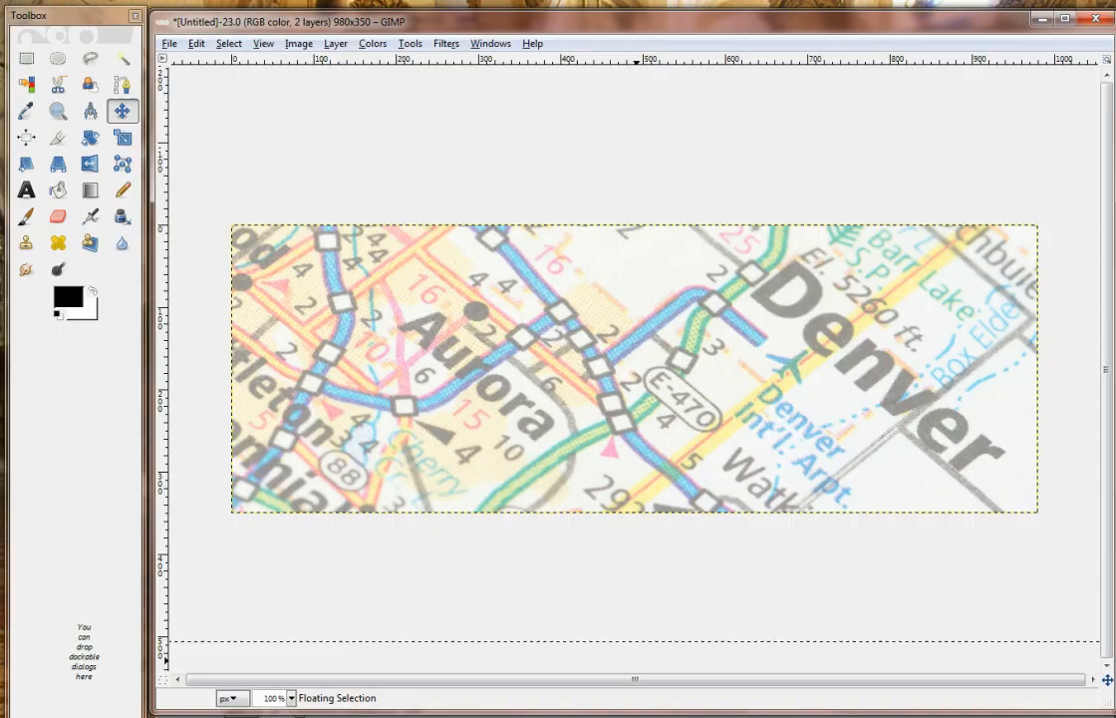
mouse_move(335, 279)
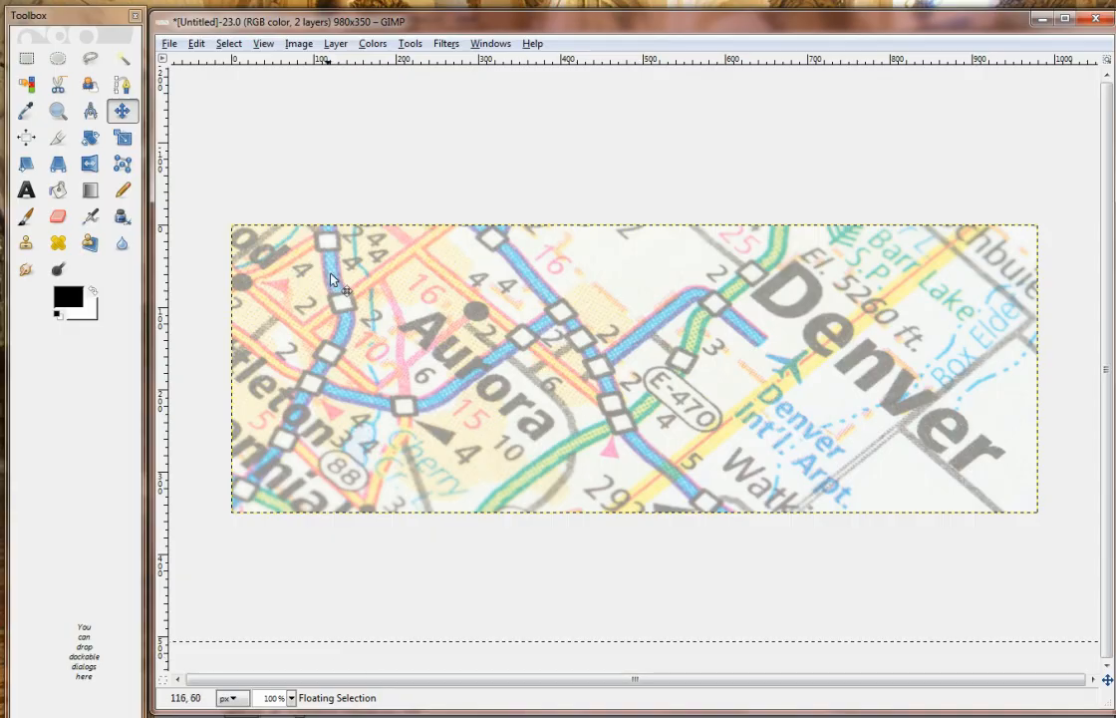
mouse_move(389, 456)
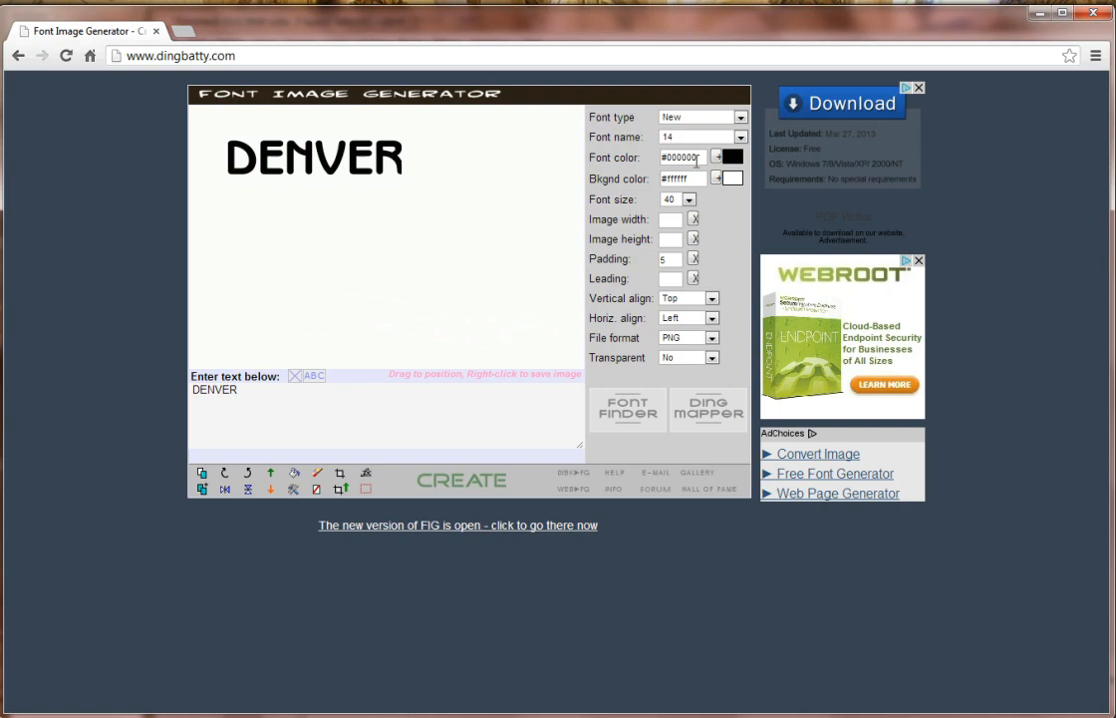
mouse_move(740, 178)
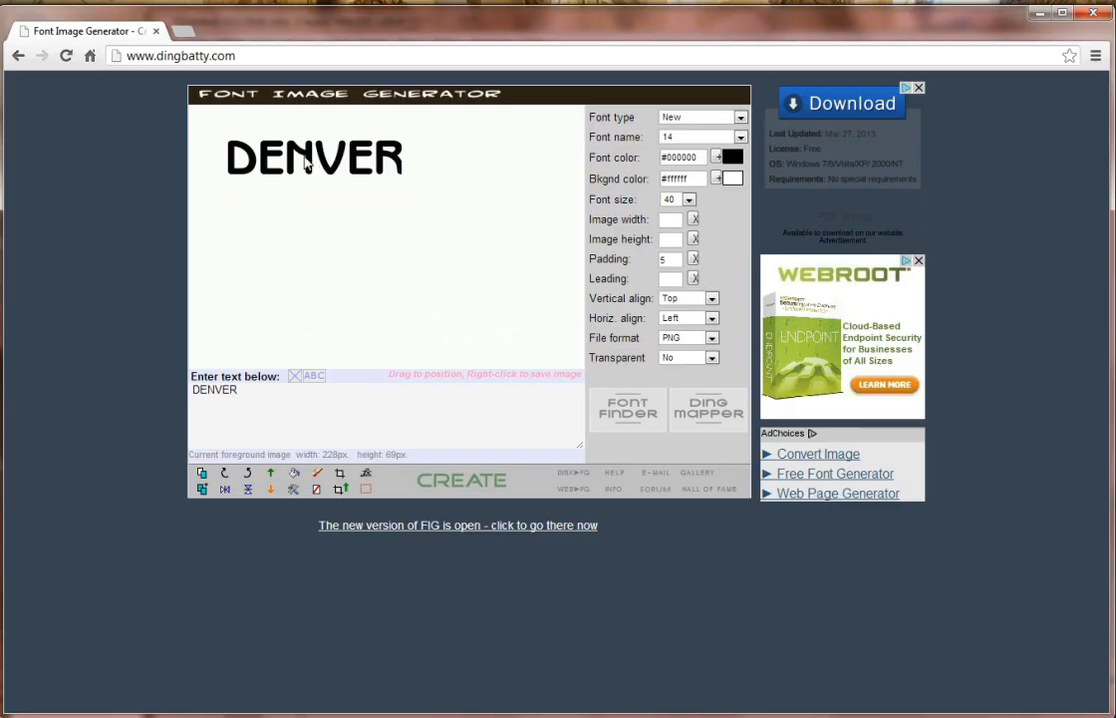
mouse_move(423, 163)
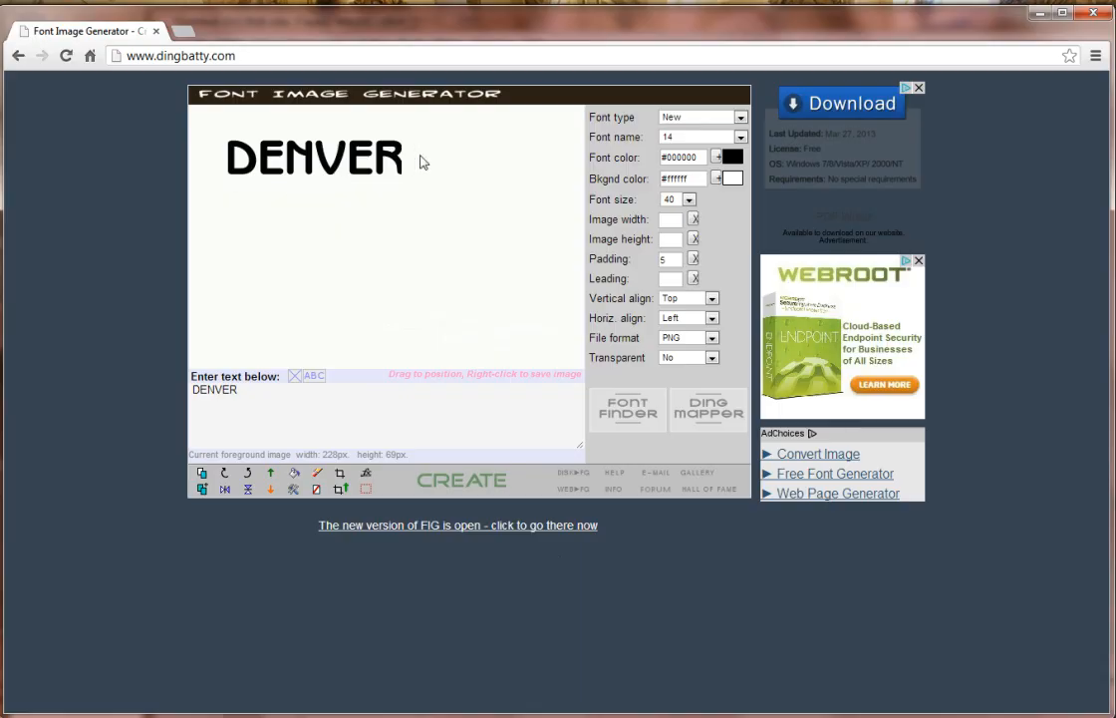
Generate the DENVER word image with Transparent set to Yes.
drag(315, 157, 120, 175)
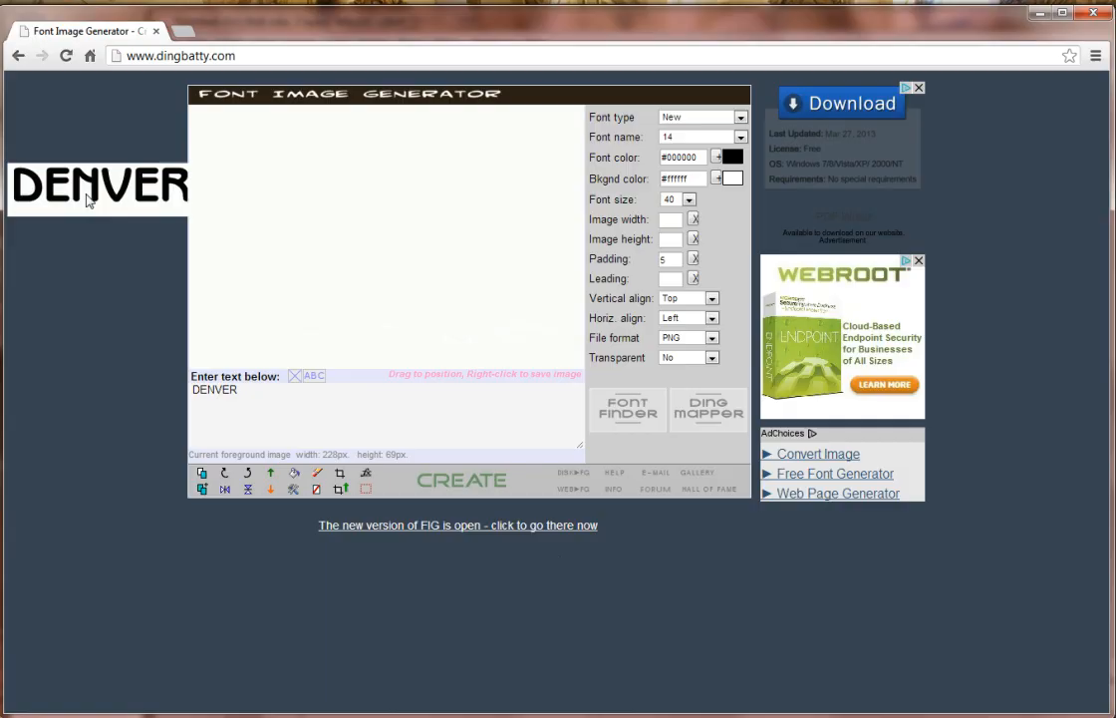
click(315, 374)
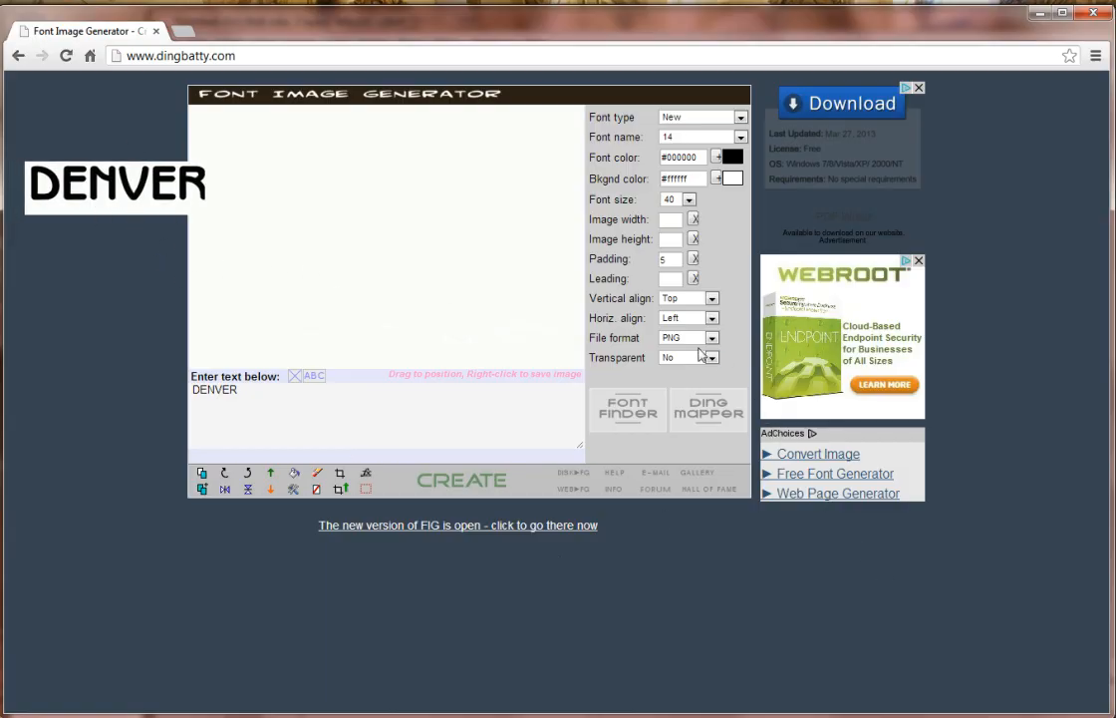
click(712, 357)
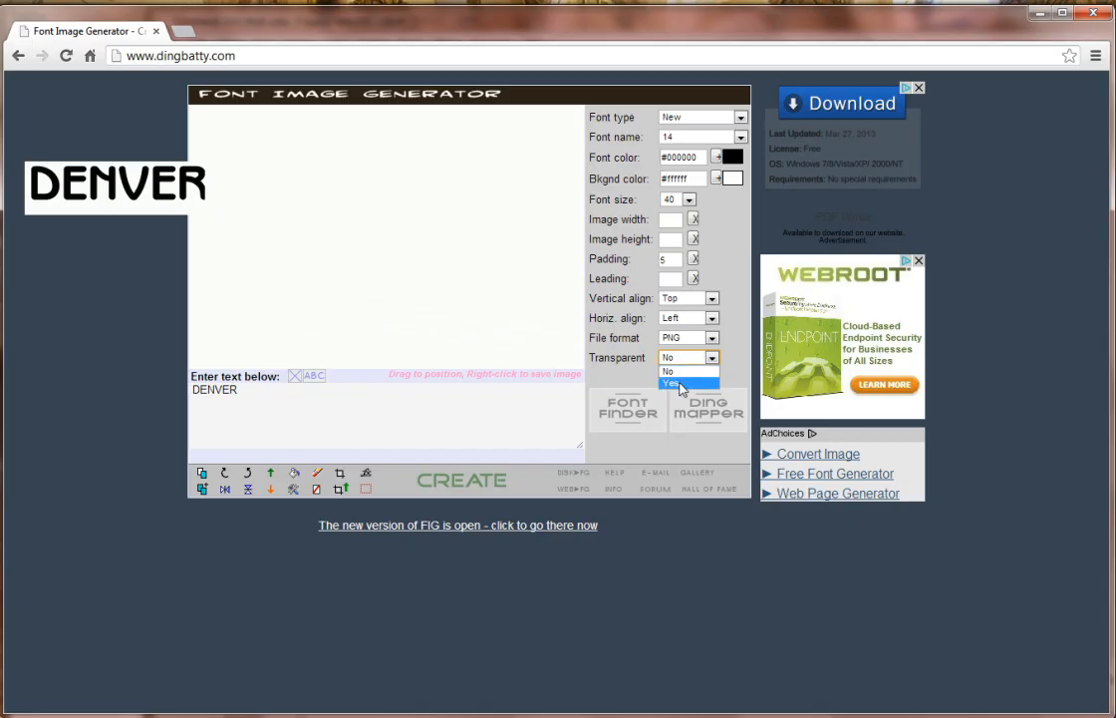
click(670, 385)
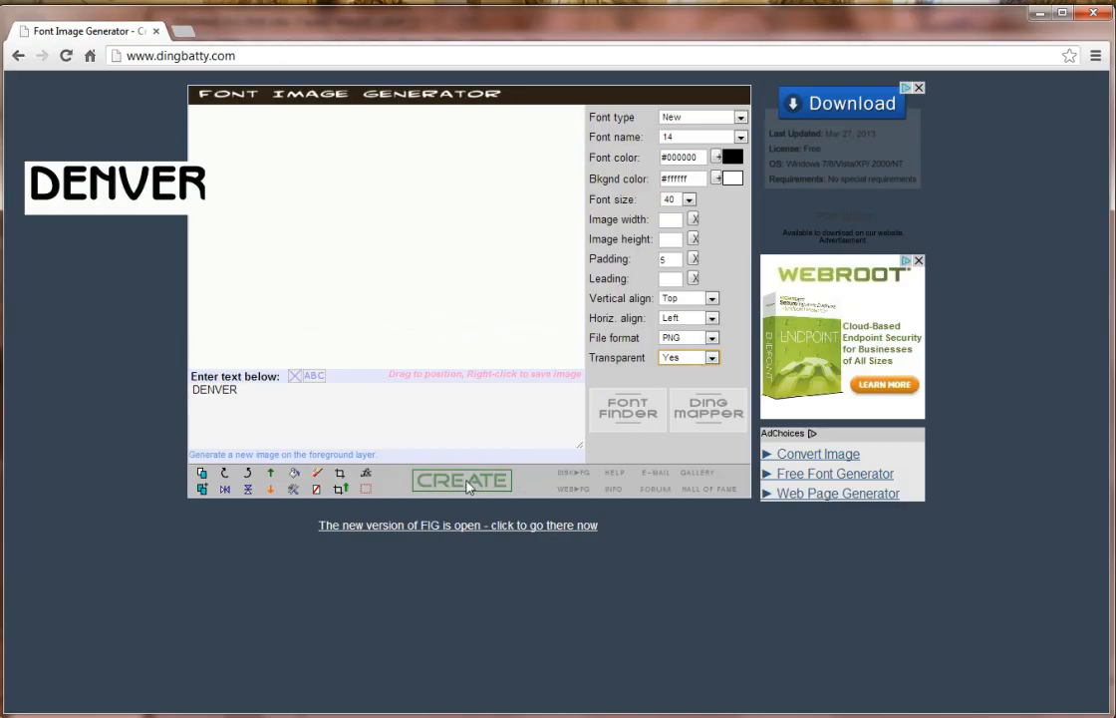
click(463, 481)
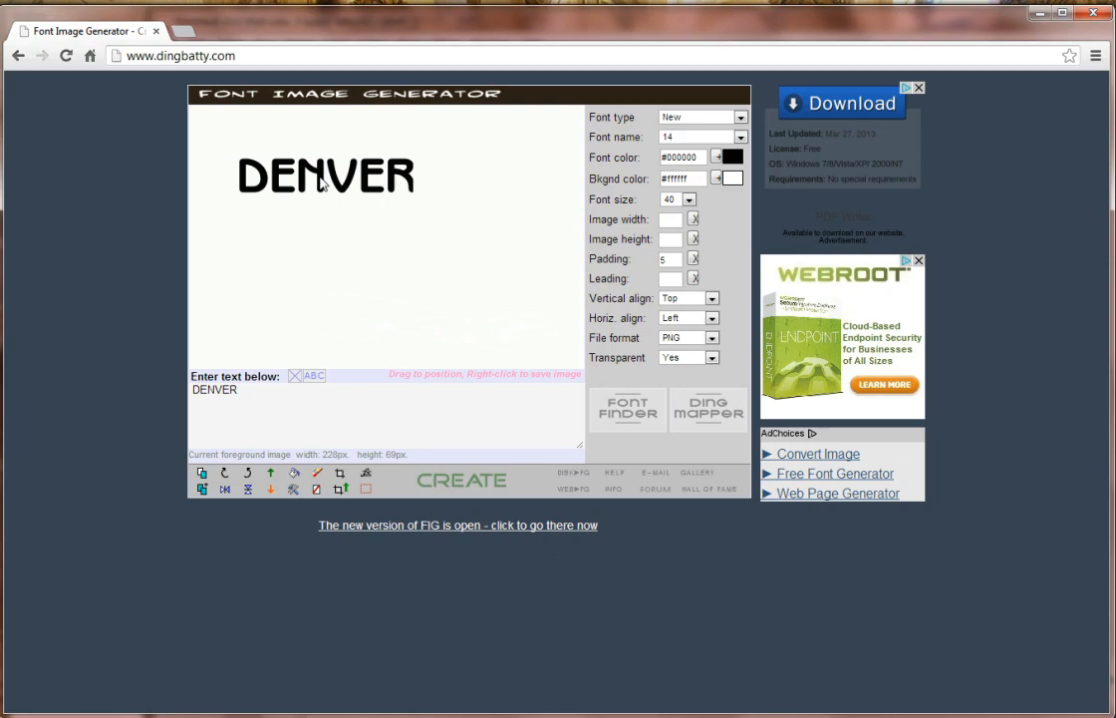
Save the generated DENVER image to disk via Save image as.
right_click(323, 183)
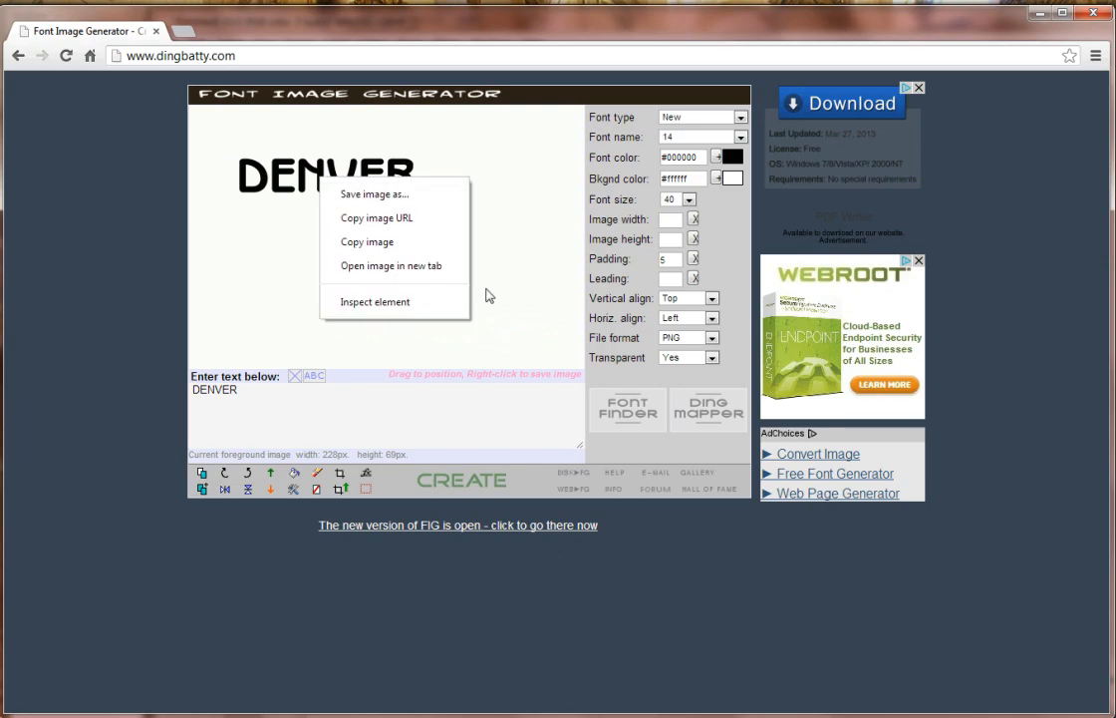
click(307, 224)
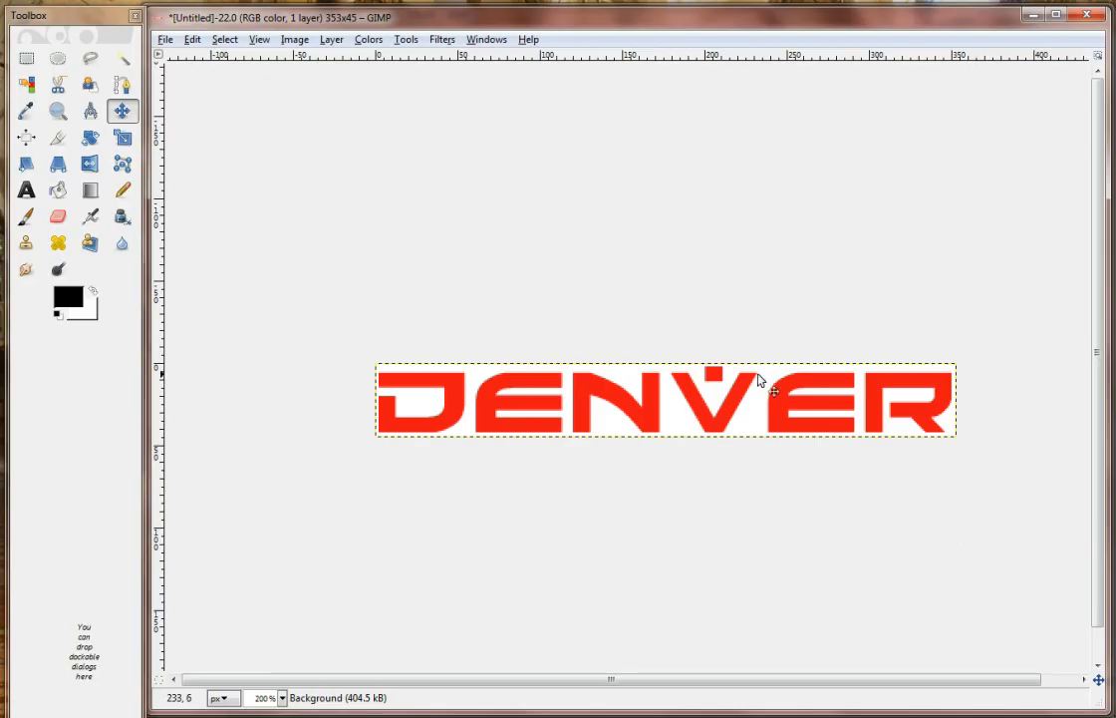
mouse_move(727, 418)
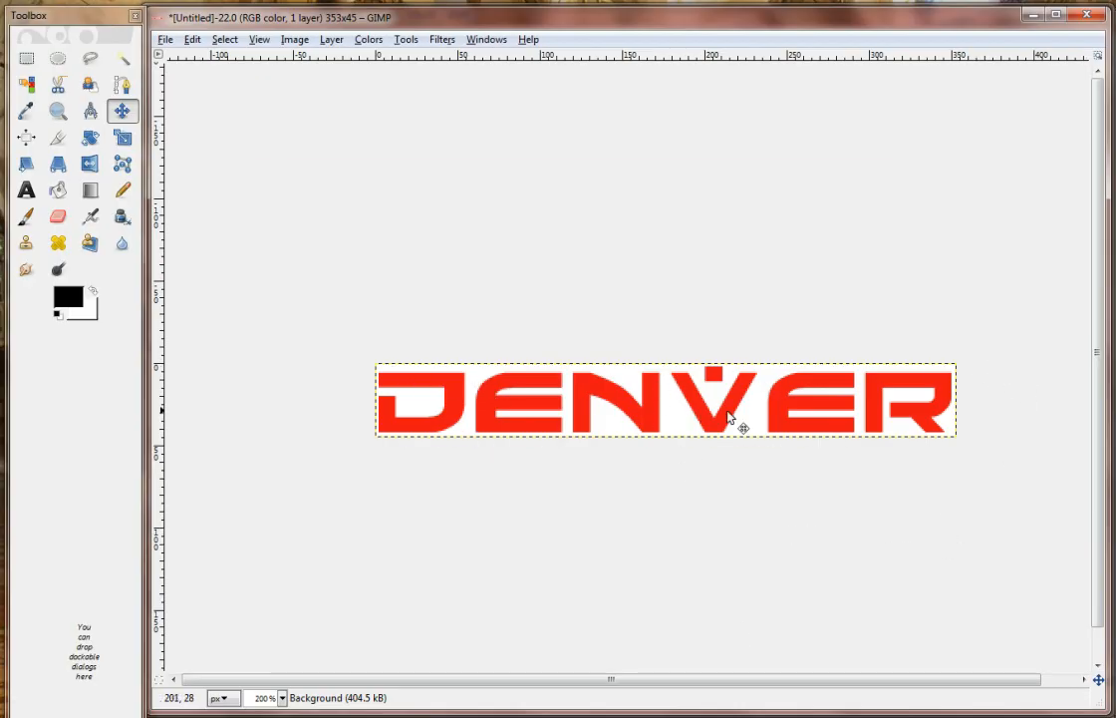
mouse_move(237, 183)
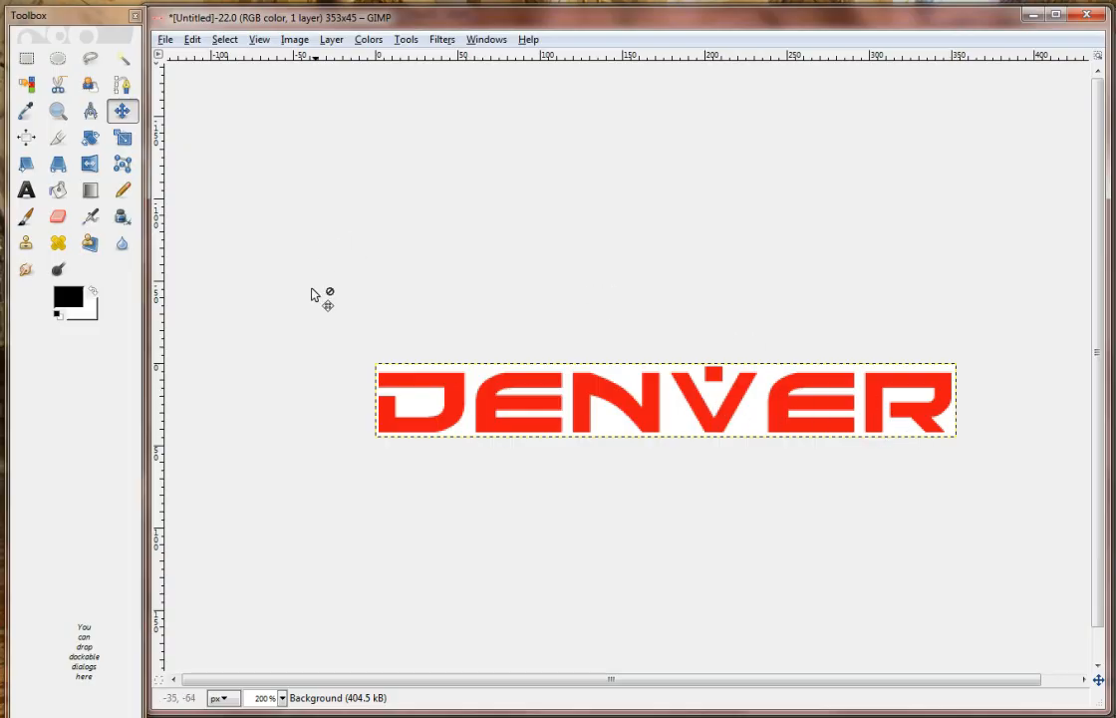
mouse_move(475, 331)
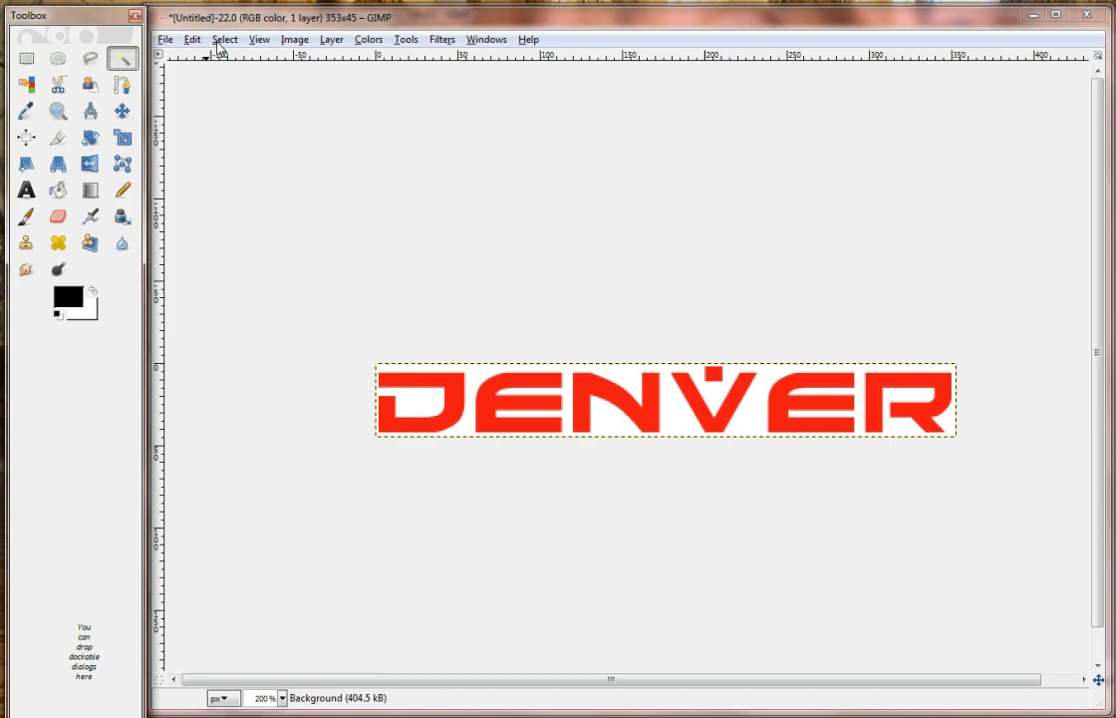
Remove the white background with Fuzzy Select, copy the DENVER lettering, and close its image.
click(331, 40)
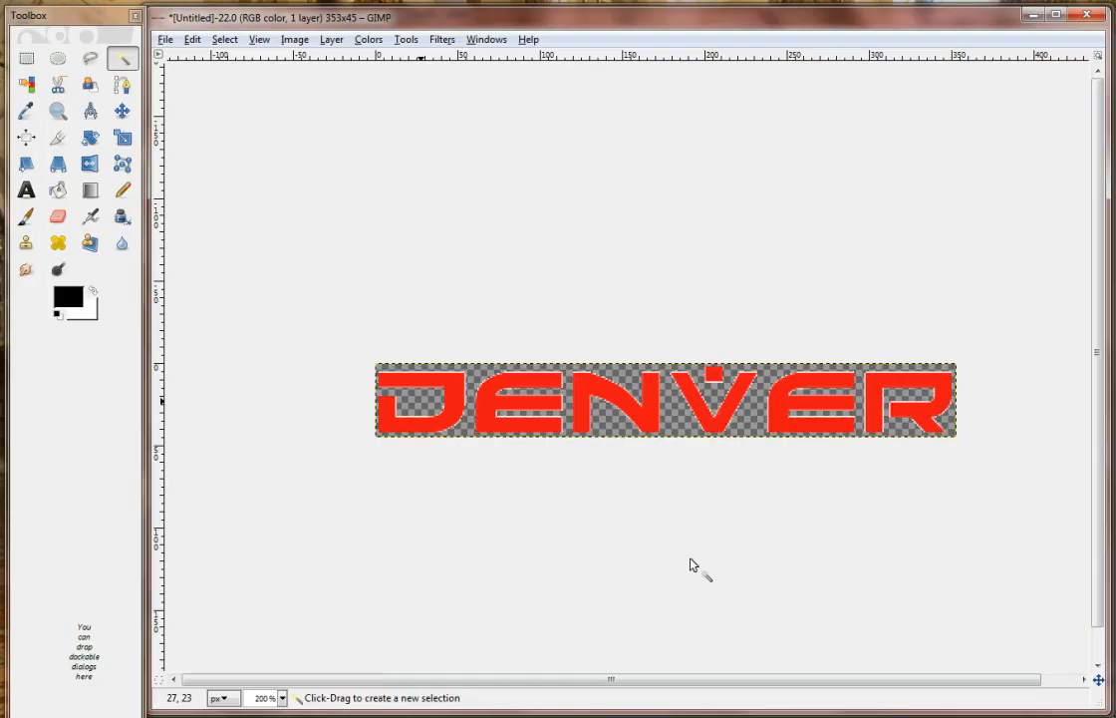
mouse_move(698, 91)
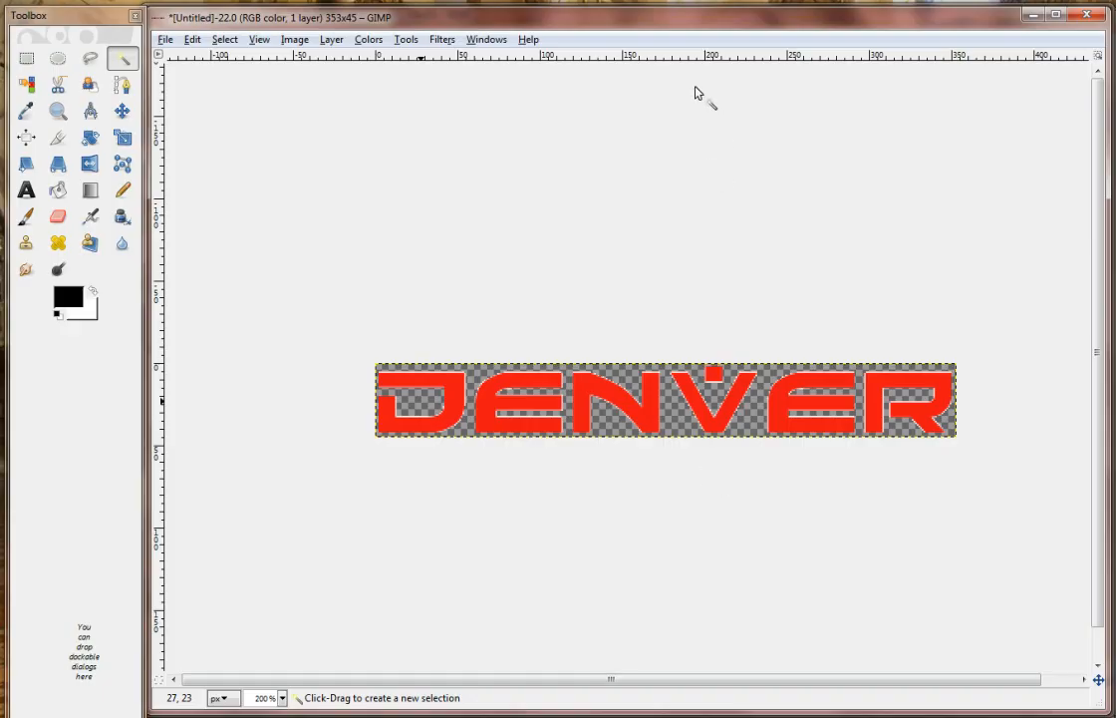
mouse_move(901, 426)
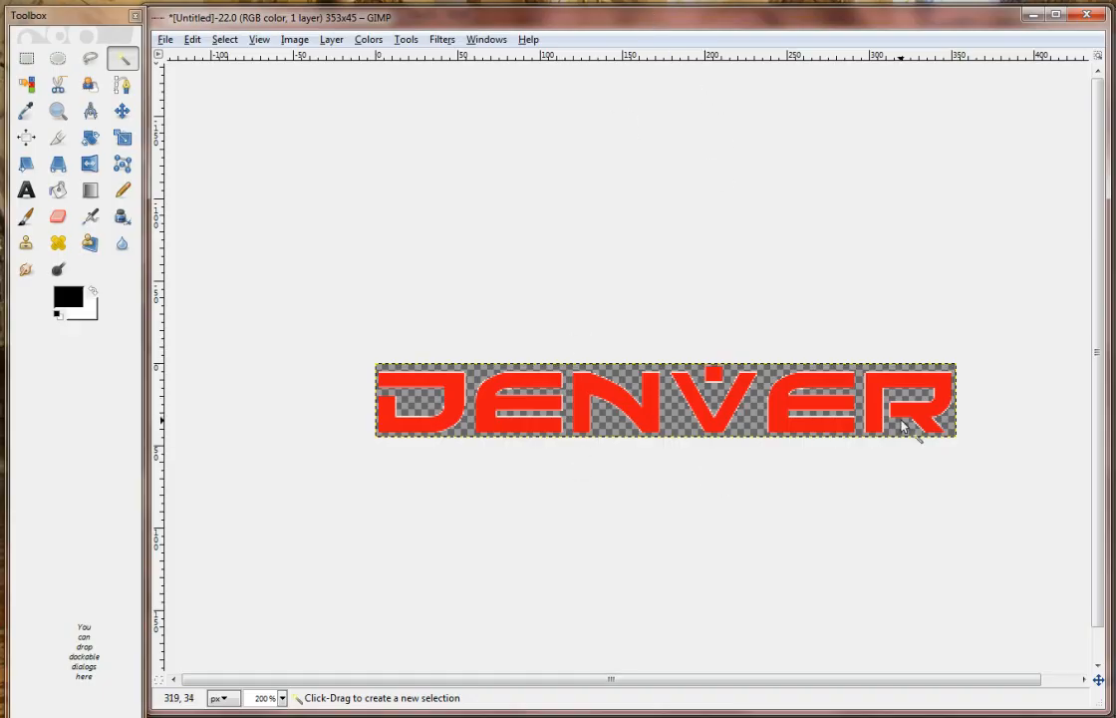
click(26, 58)
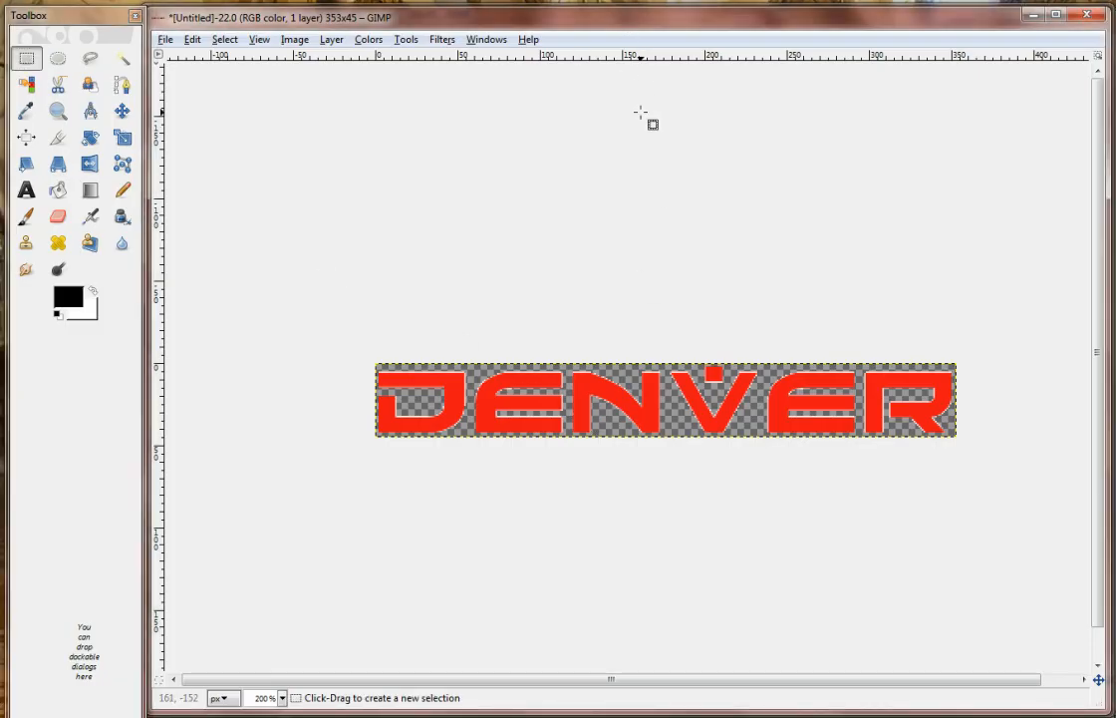
key(ctrl+c)
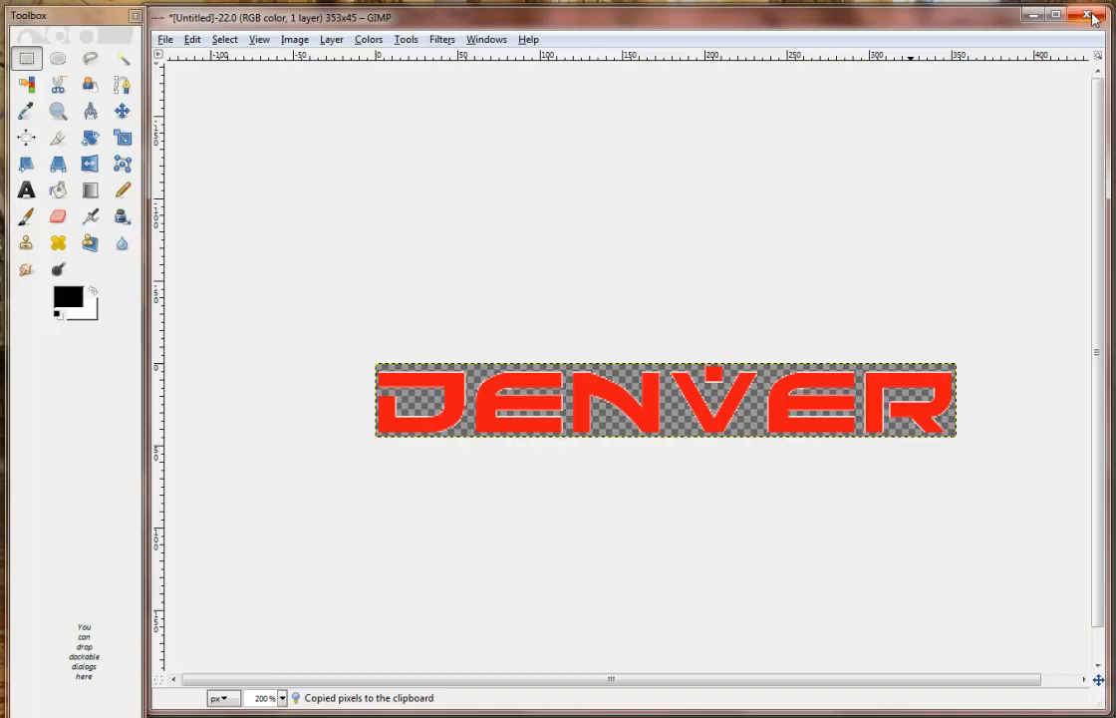
click(1088, 16)
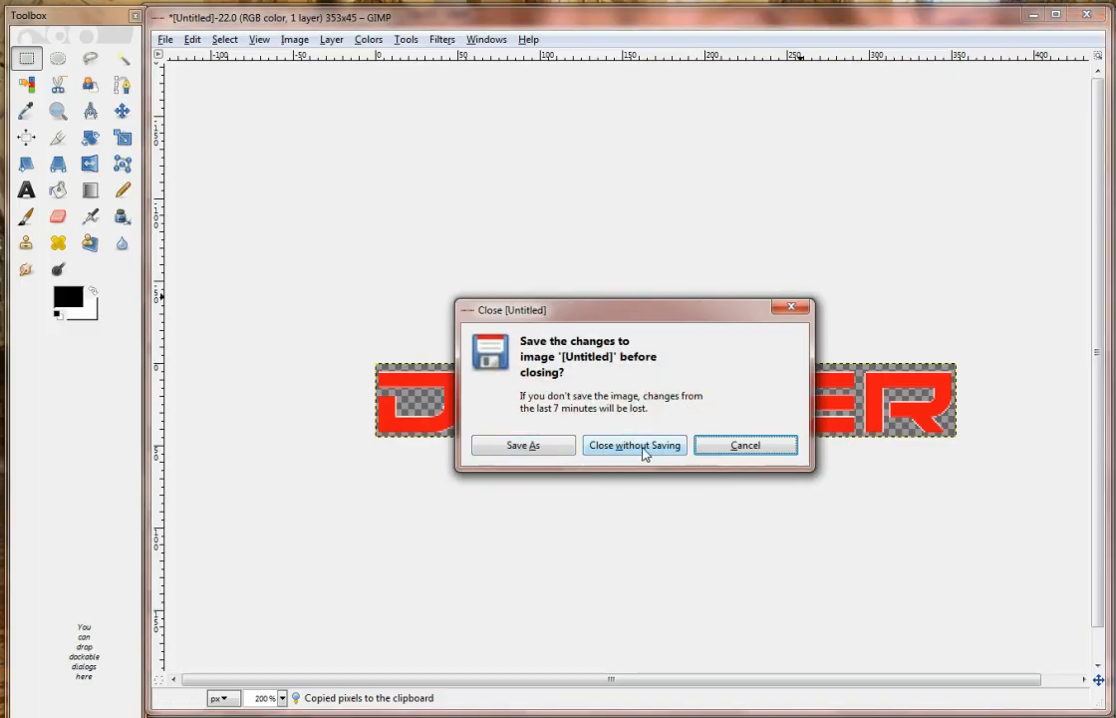
Discard the DENVER image and move the pasted lettering to the banner's left middle.
click(634, 445)
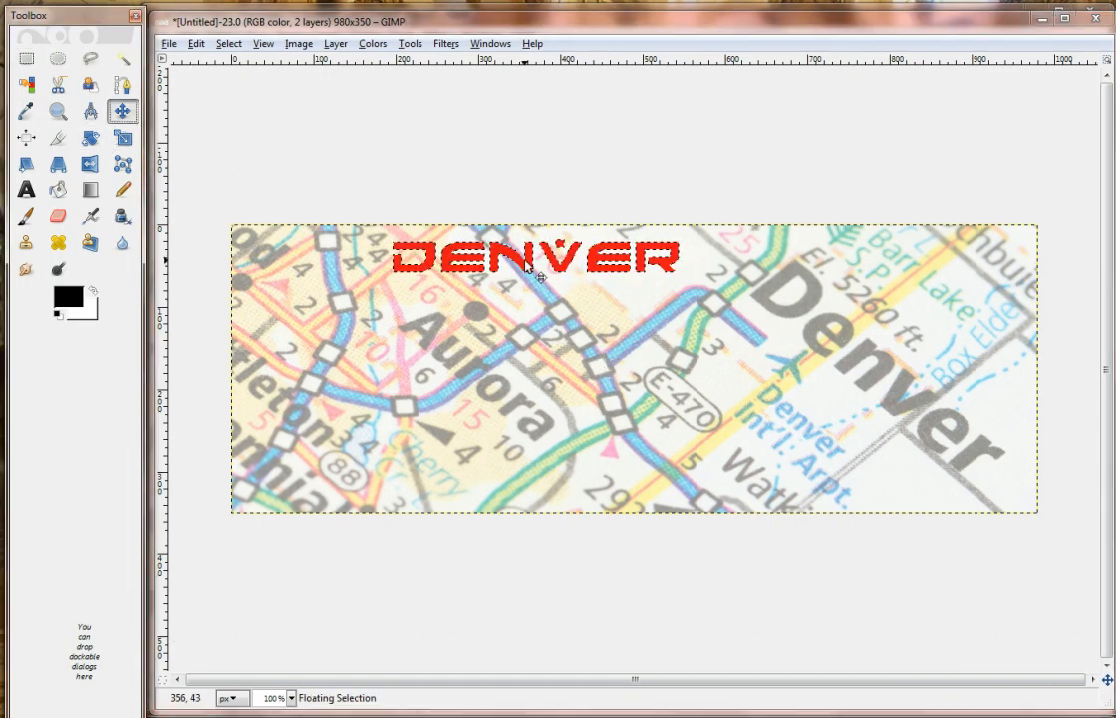
drag(528, 257, 402, 403)
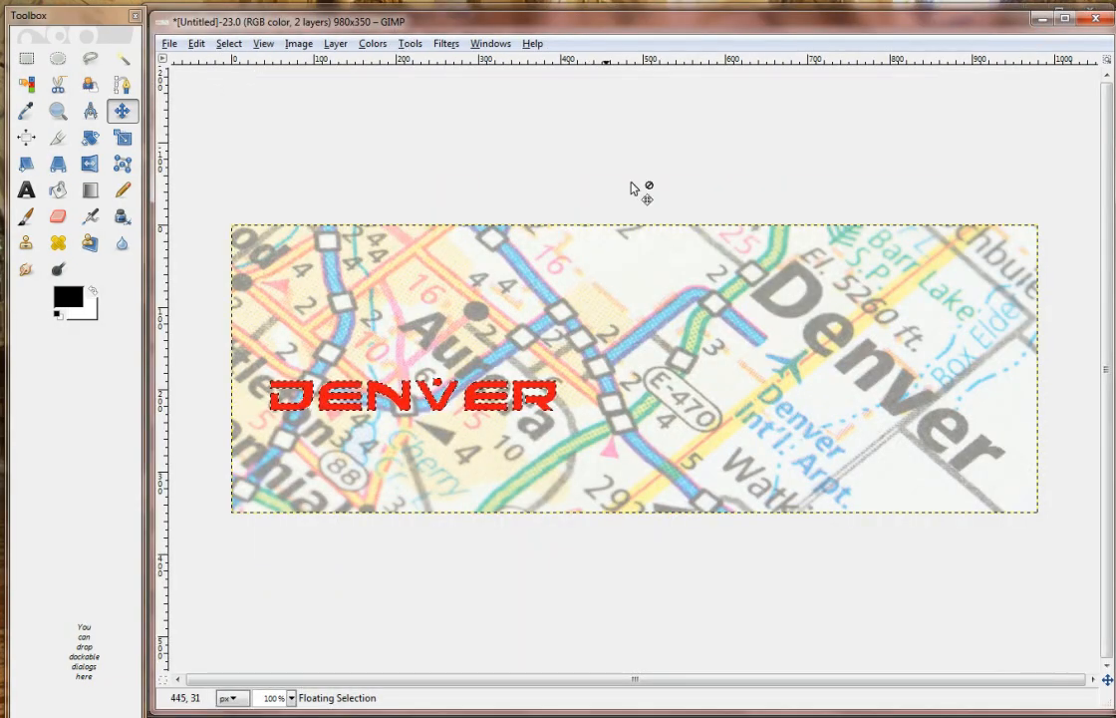
mouse_move(638, 303)
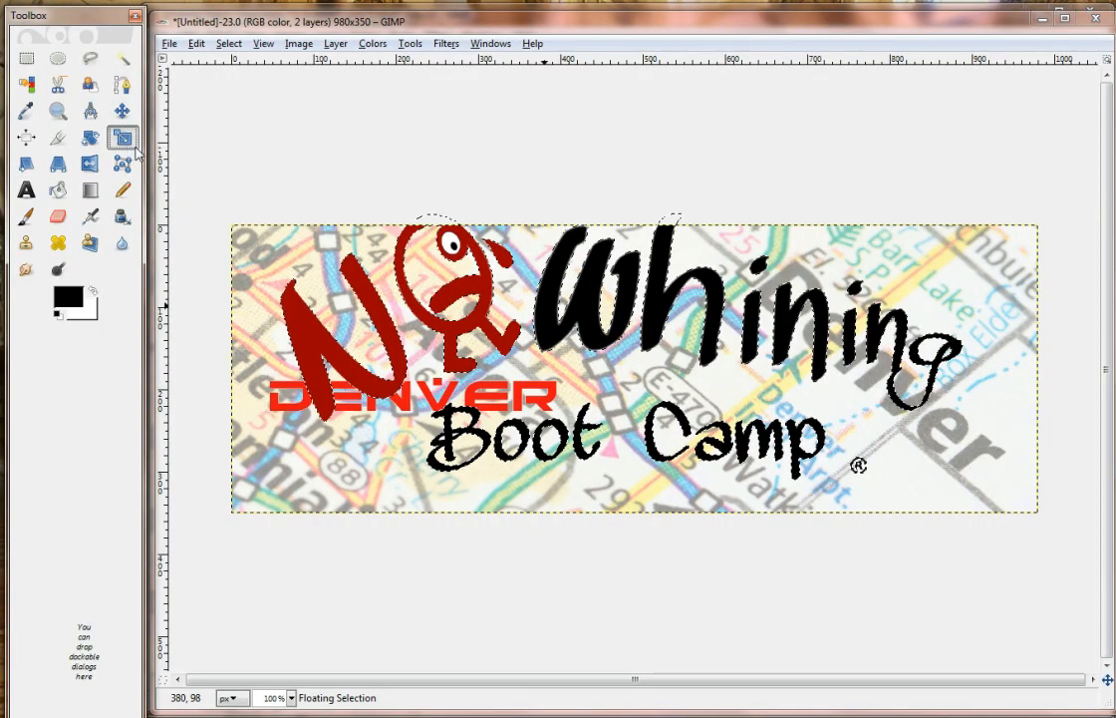
Scale the pasted No Whining Boot Camp logo down to 300 wide.
click(124, 138)
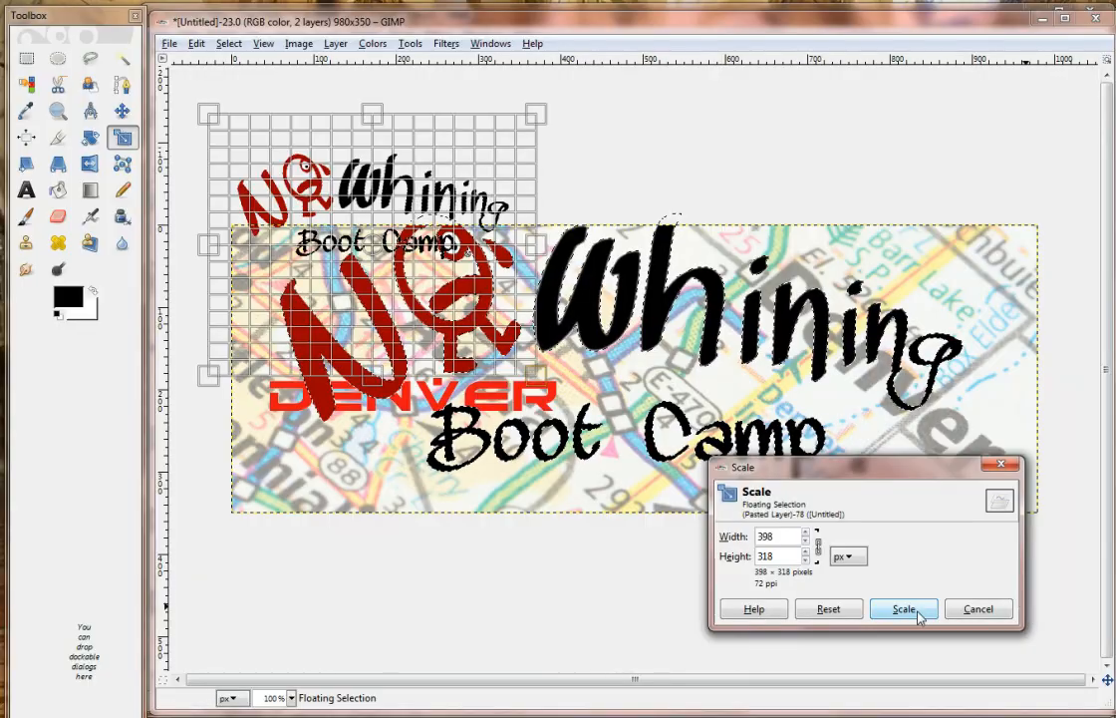
click(903, 610)
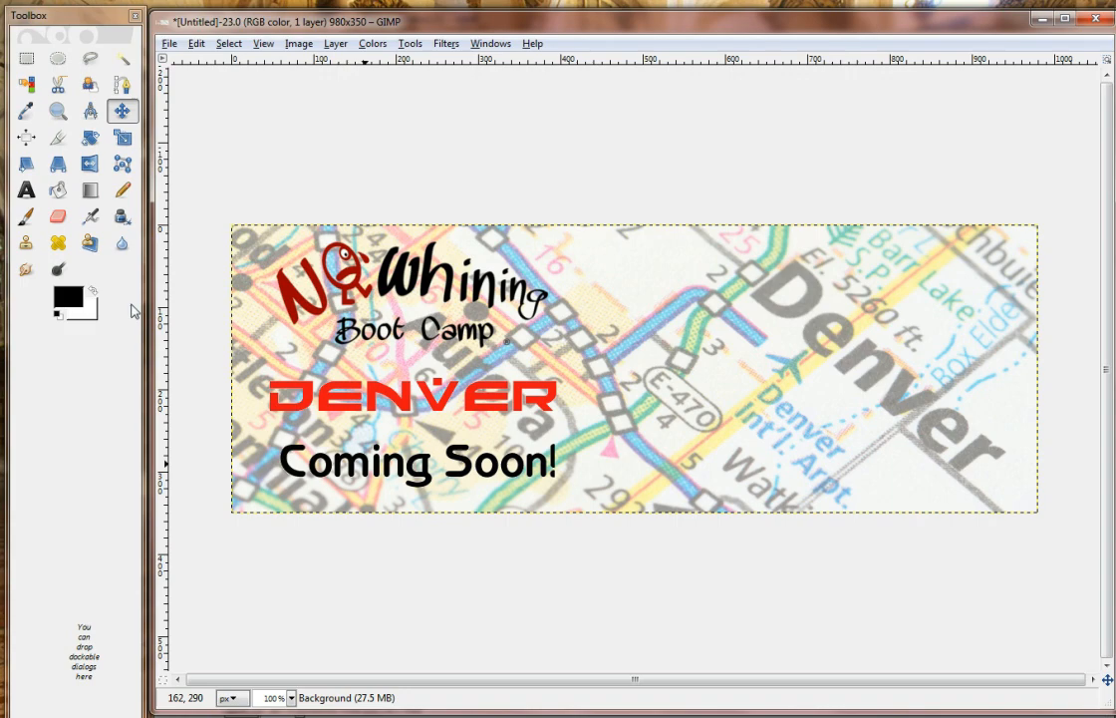
mouse_move(666, 487)
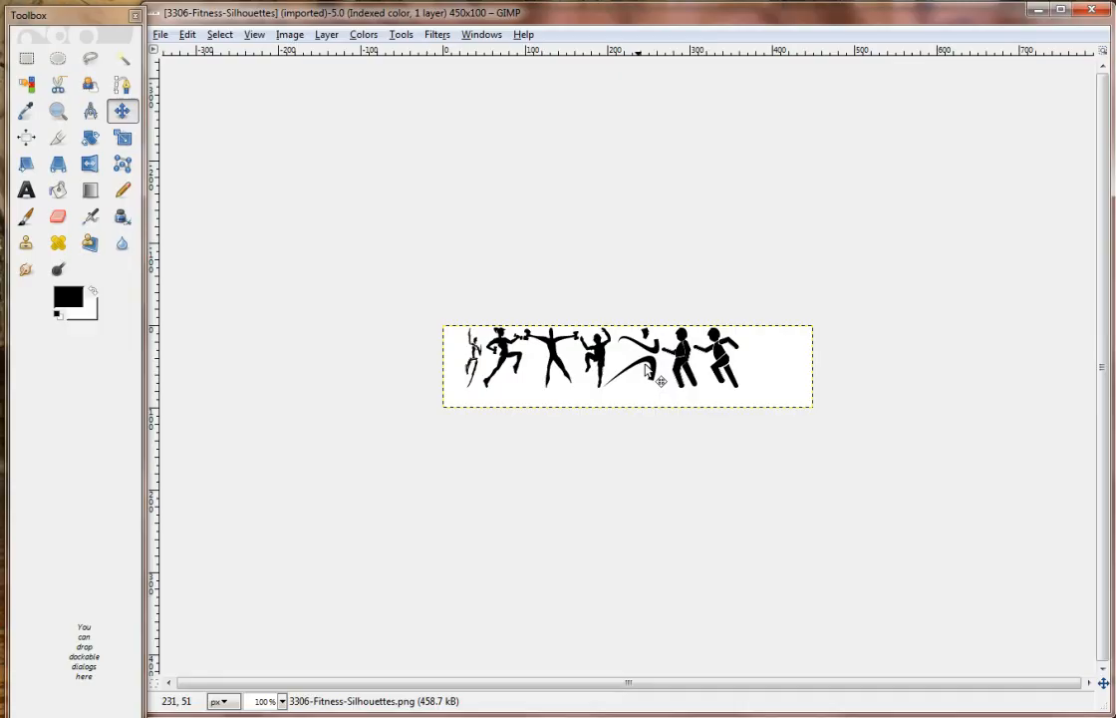
mouse_move(377, 354)
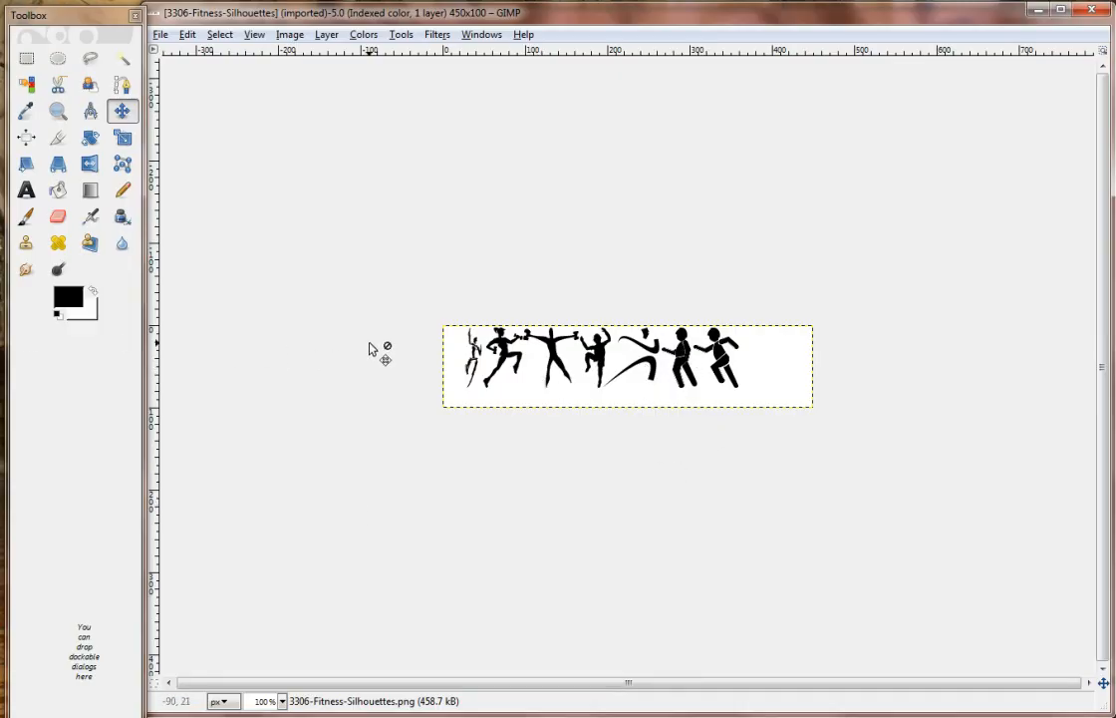
mouse_move(123, 60)
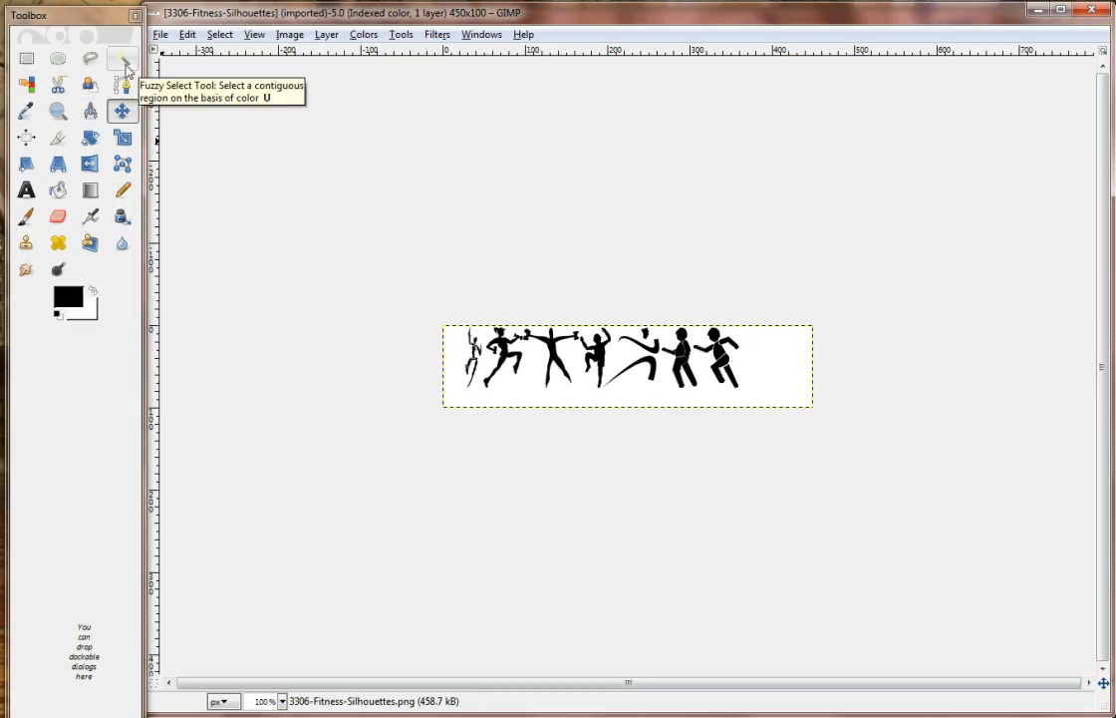
Apply Color to Alpha to turn the silhouettes' white background transparent.
click(121, 58)
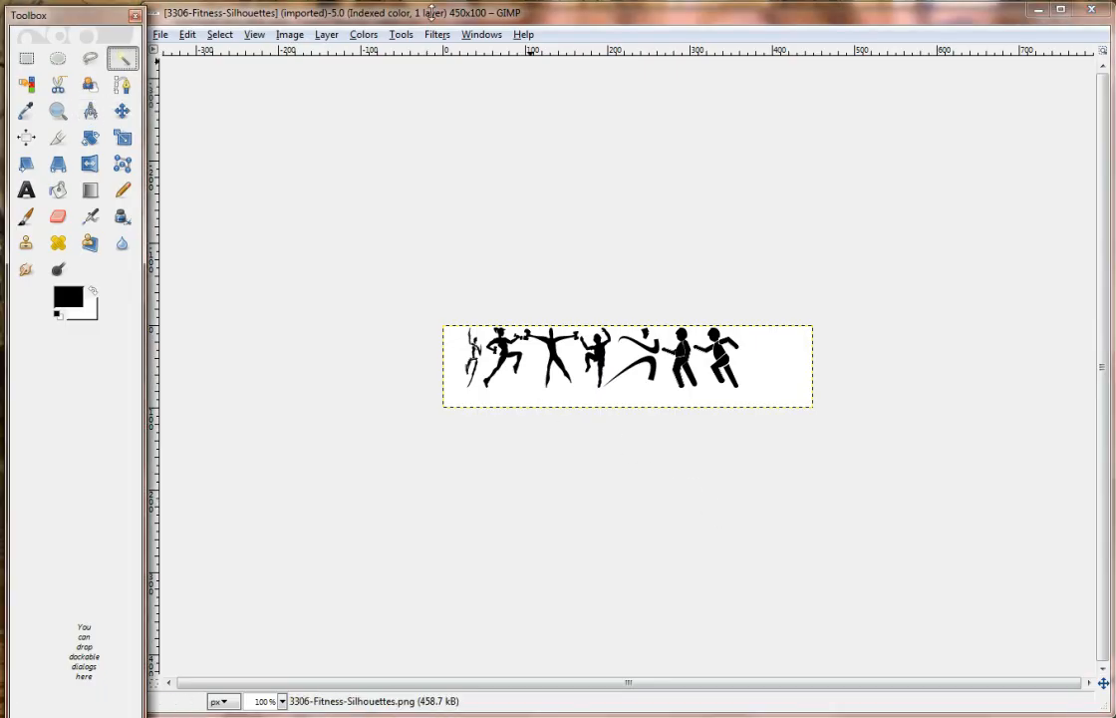
click(327, 34)
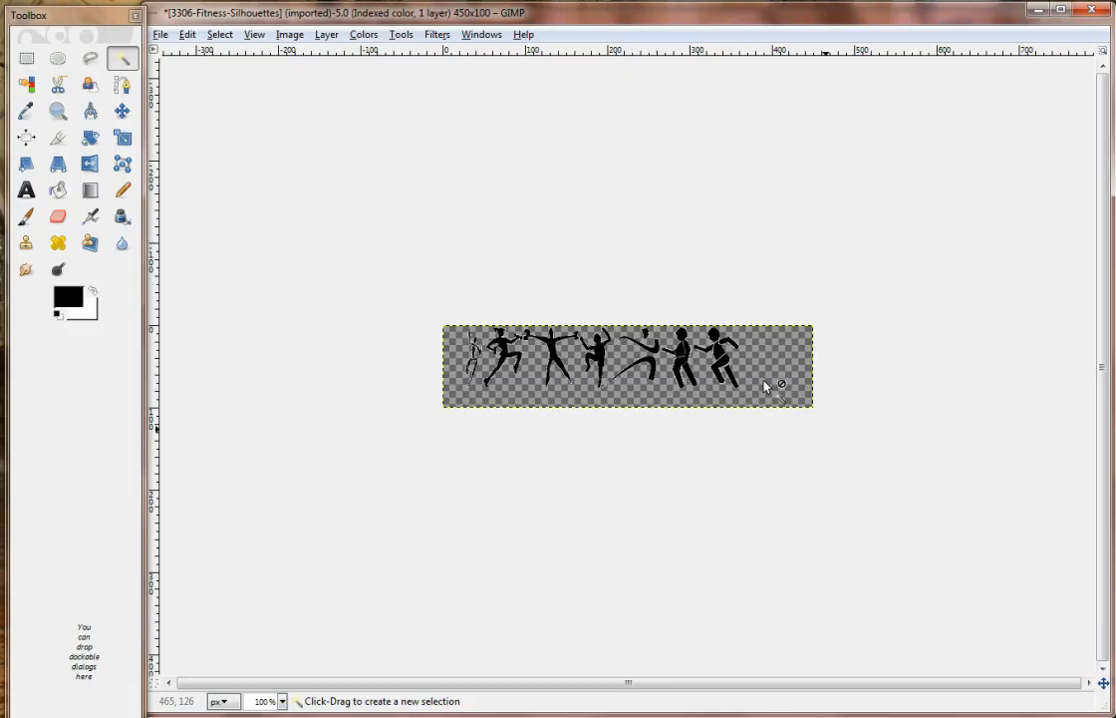
mouse_move(635, 195)
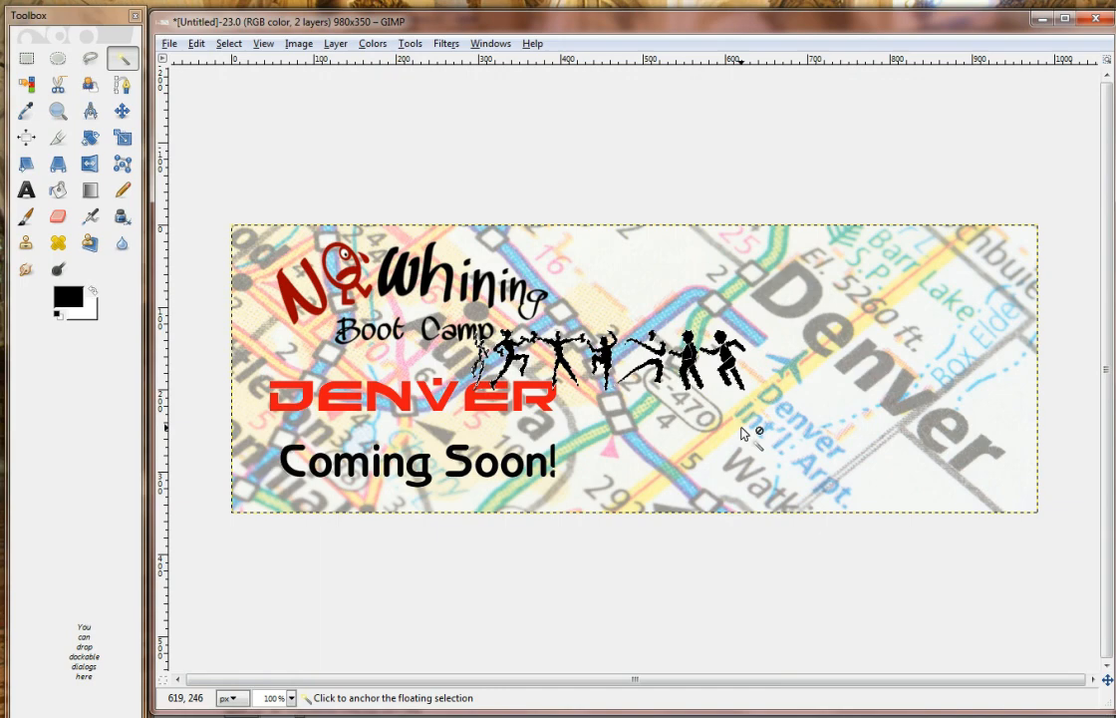
Move the pasted silhouettes to the banner's lower right and anchor them into the image.
click(124, 111)
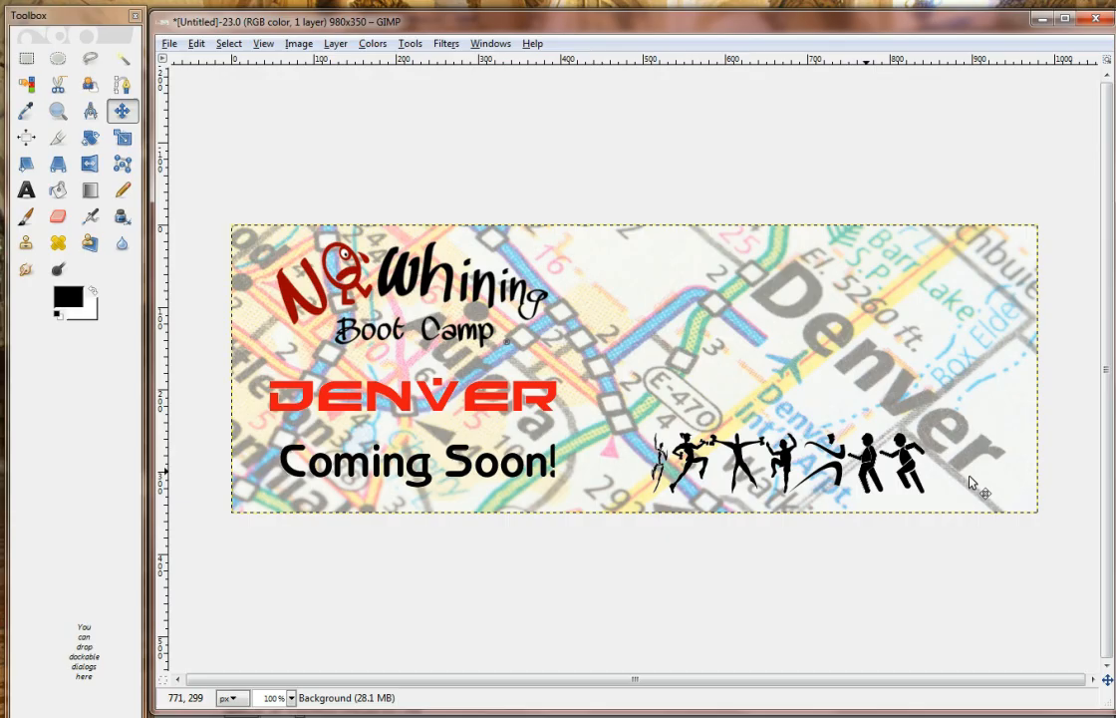
mouse_move(798, 335)
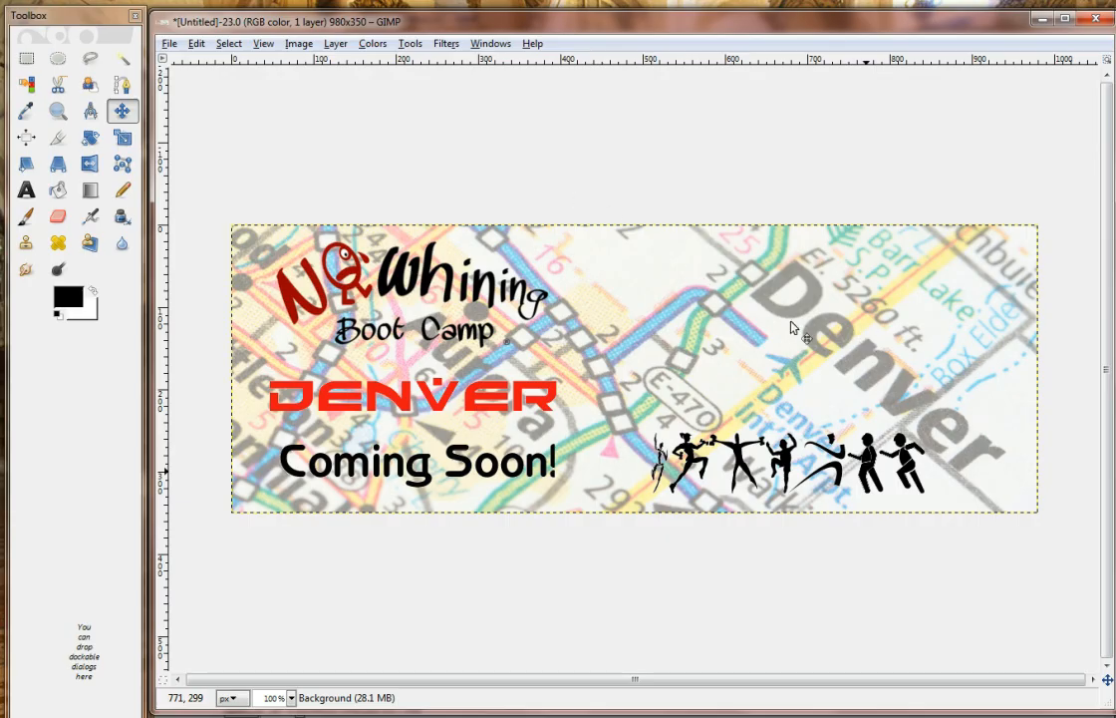
mouse_move(656, 281)
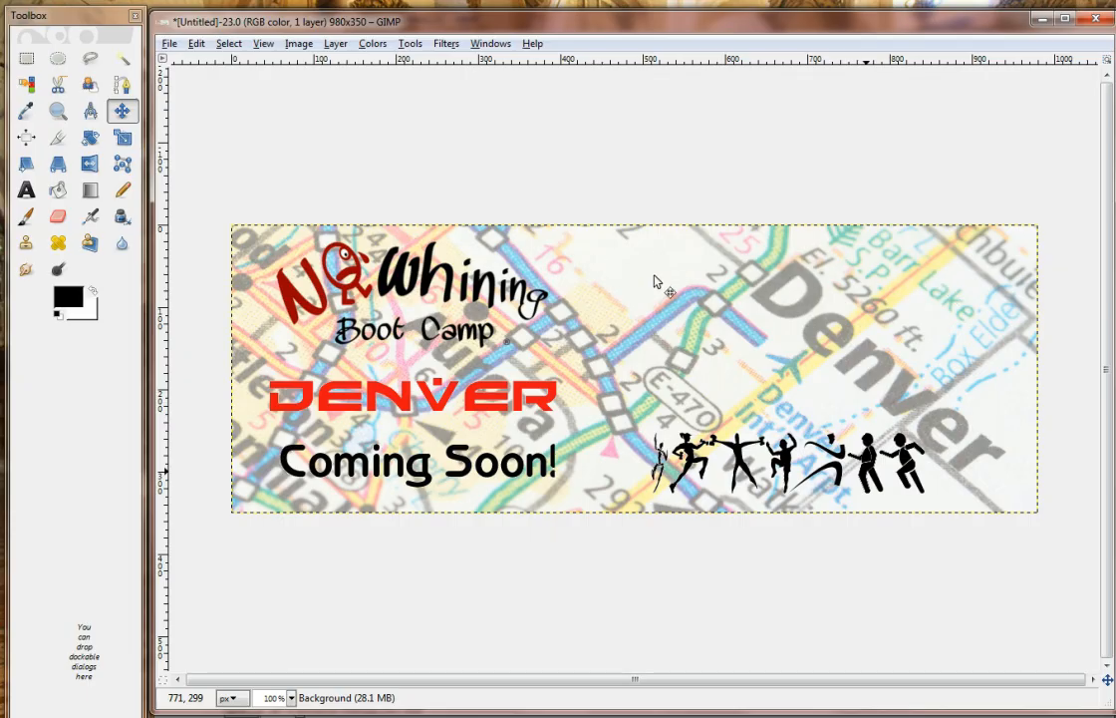
mouse_move(867, 397)
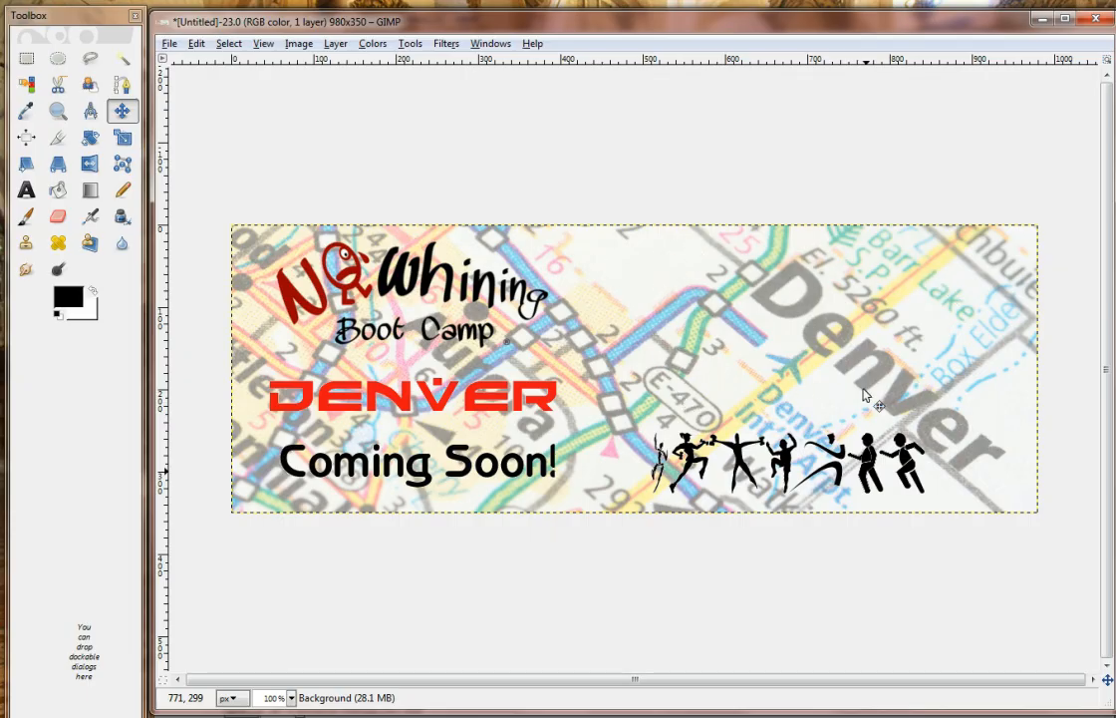
mouse_move(881, 303)
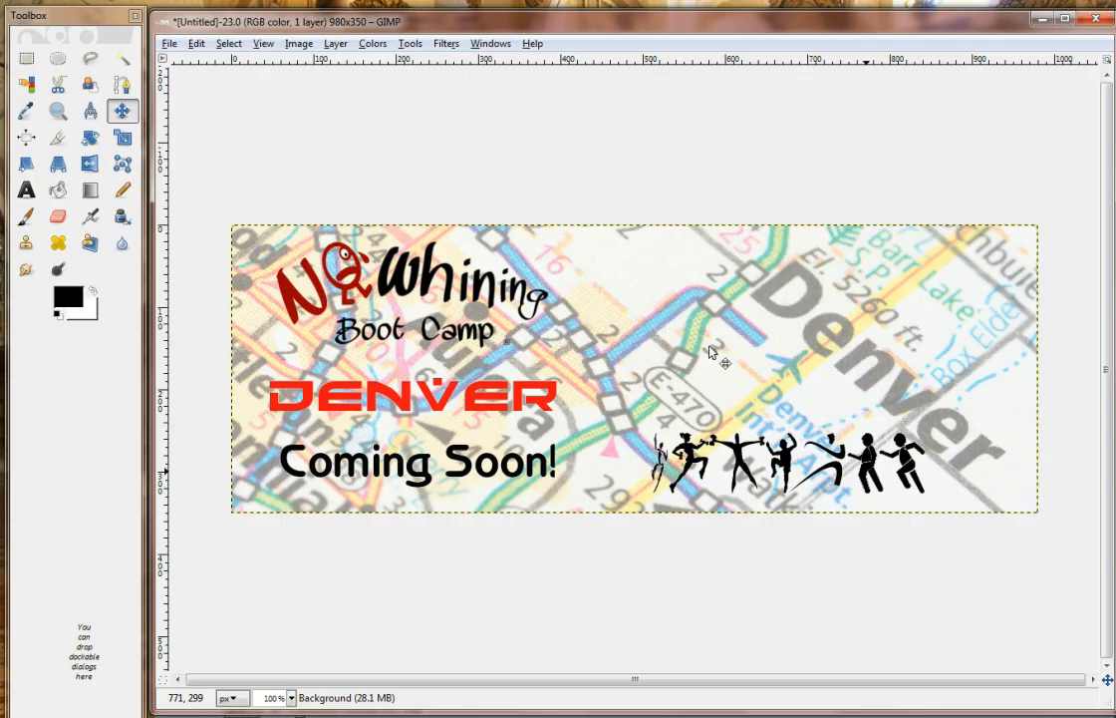
mouse_move(957, 479)
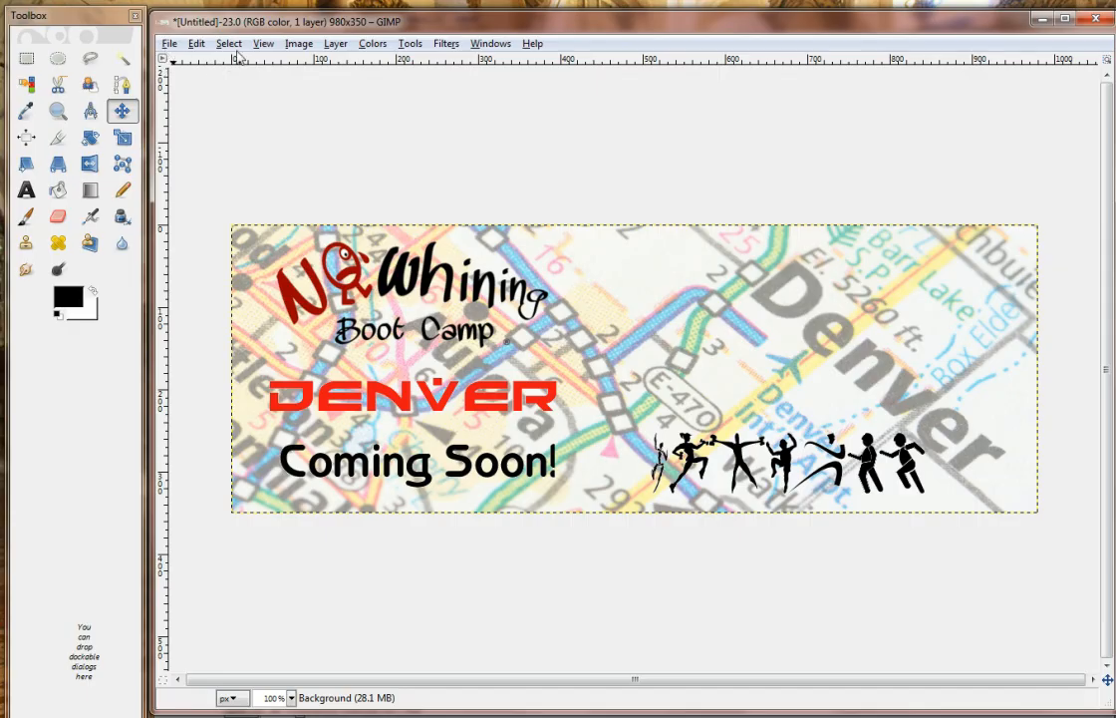
click(170, 44)
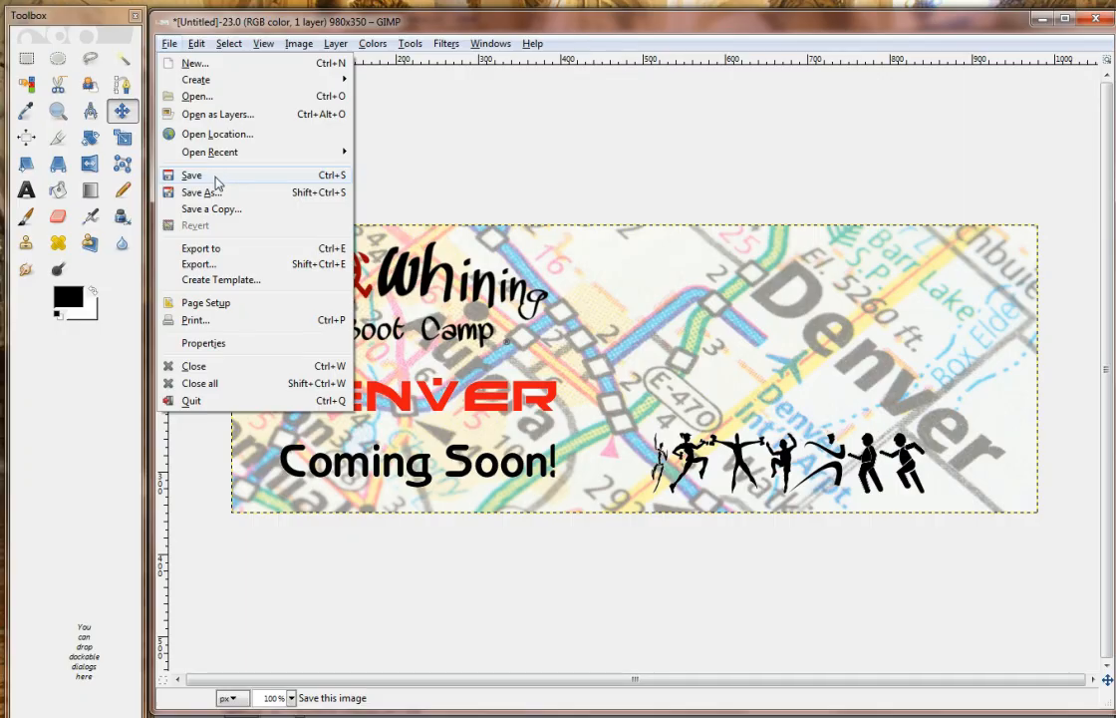
mouse_move(191, 176)
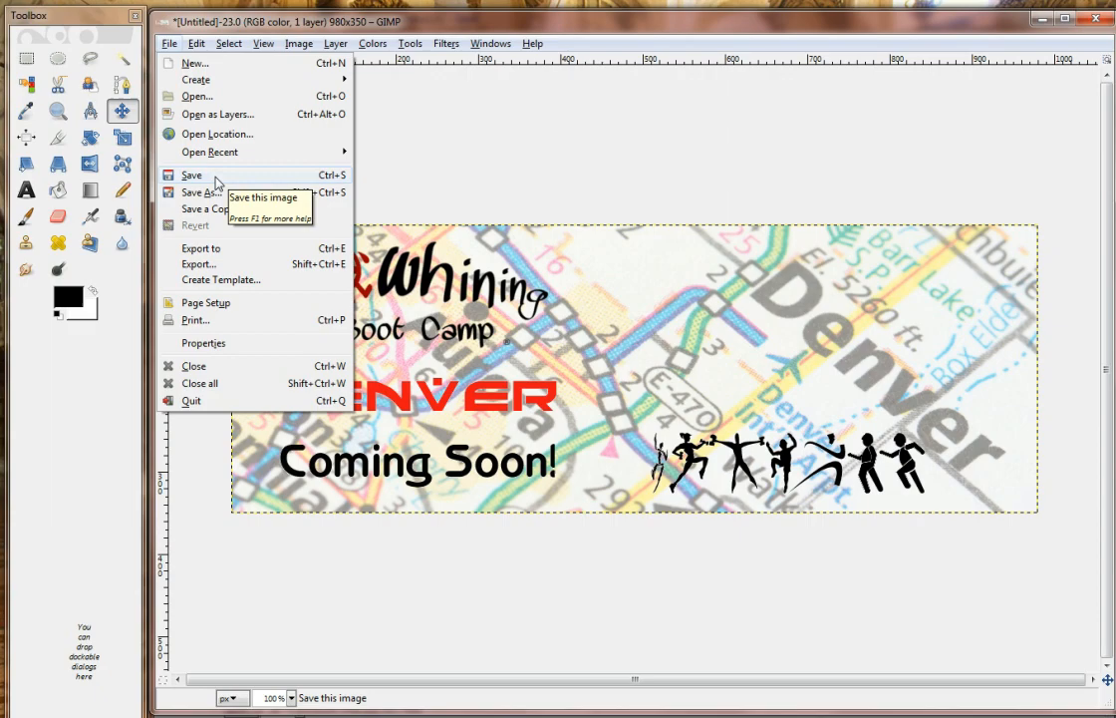
mouse_move(199, 263)
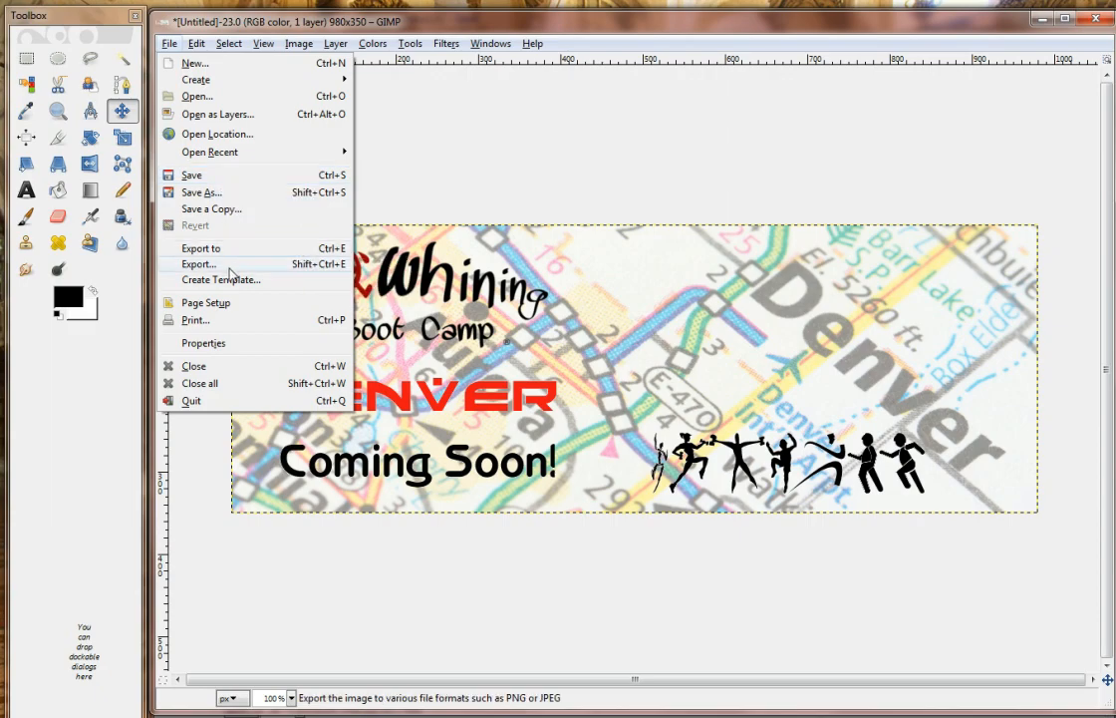
In the Export dialog, name the file Banner.png and choose Pictures as the destination.
click(200, 264)
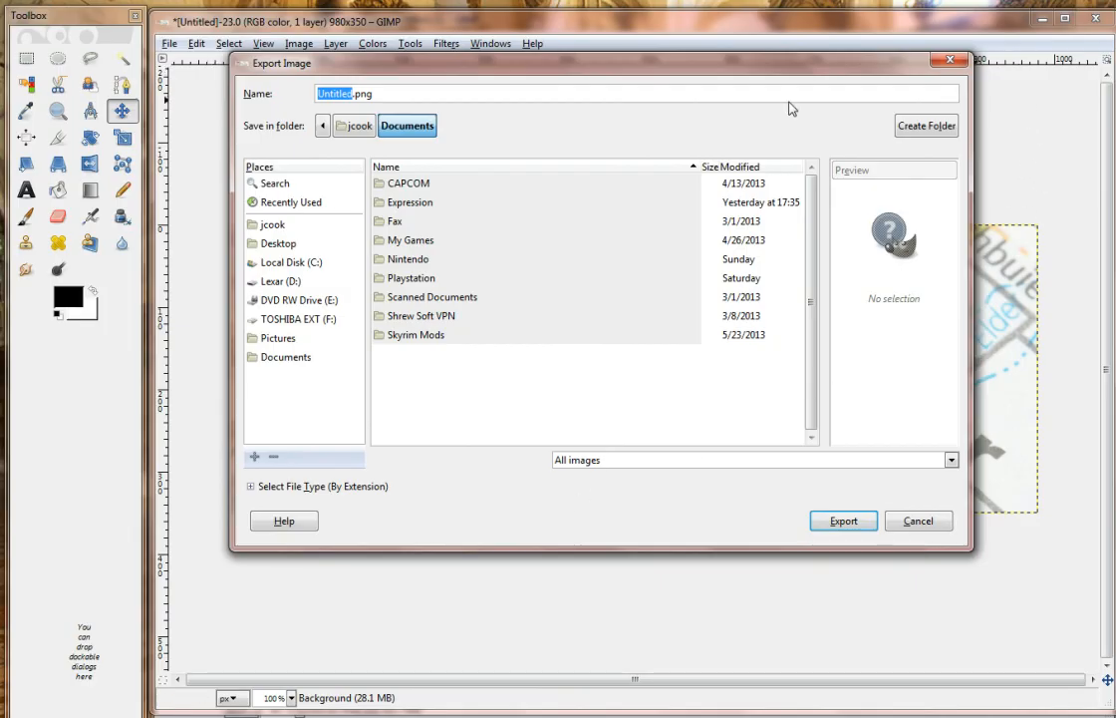
click(369, 93)
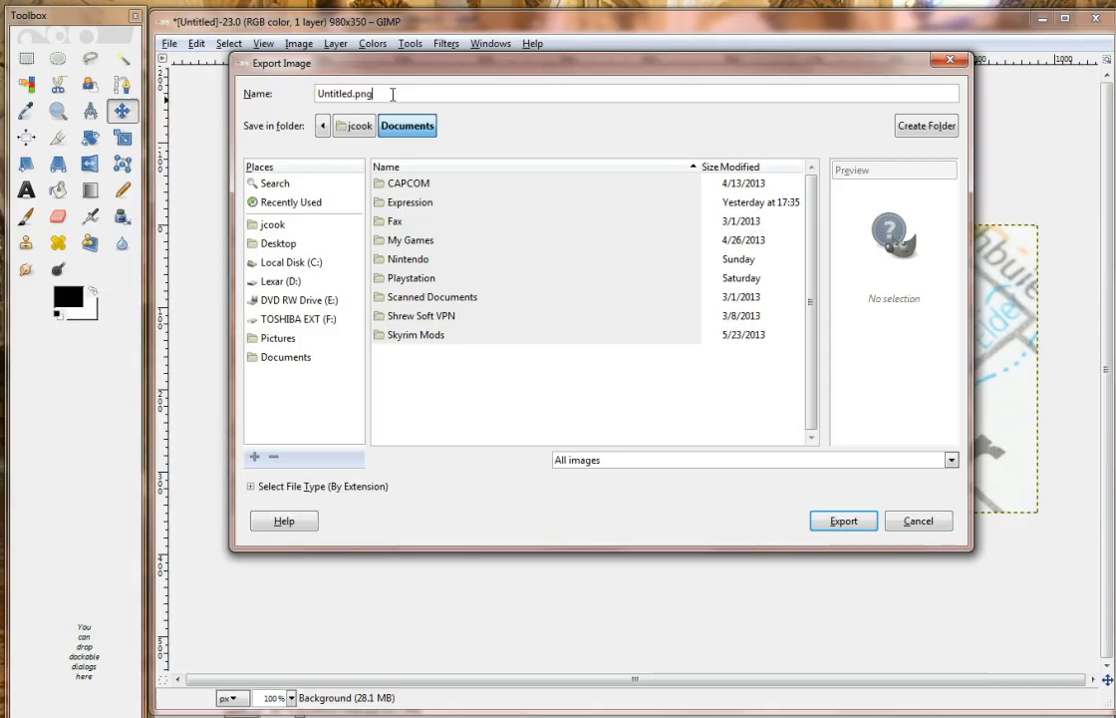
text(B)
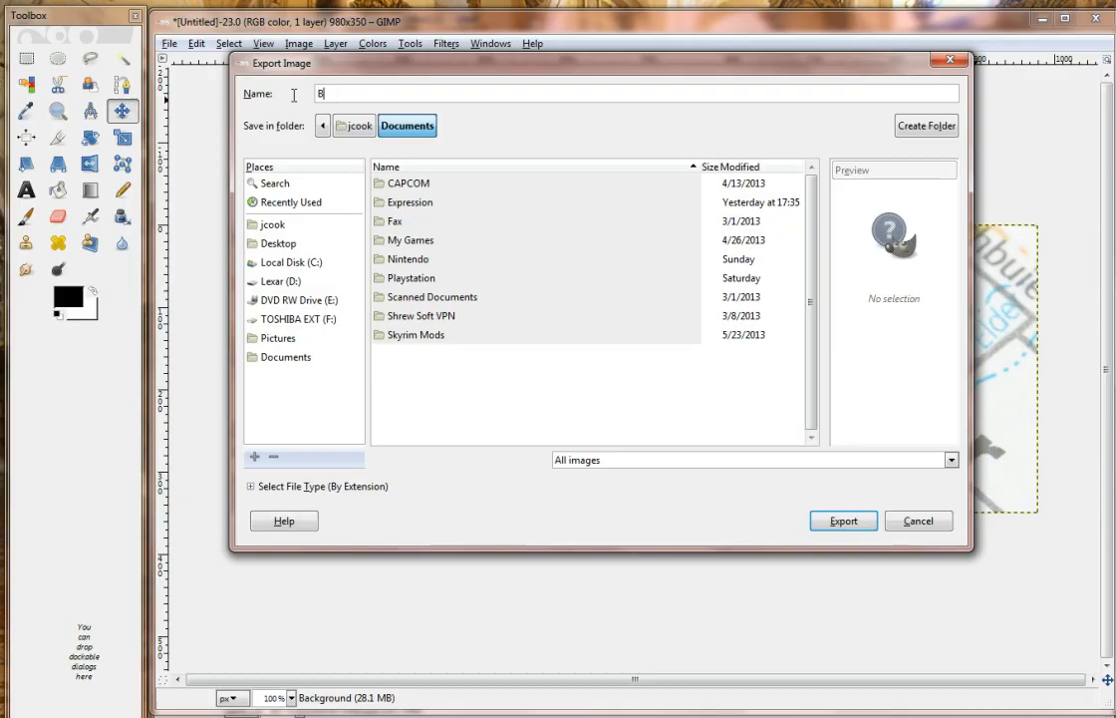
text(anner.)
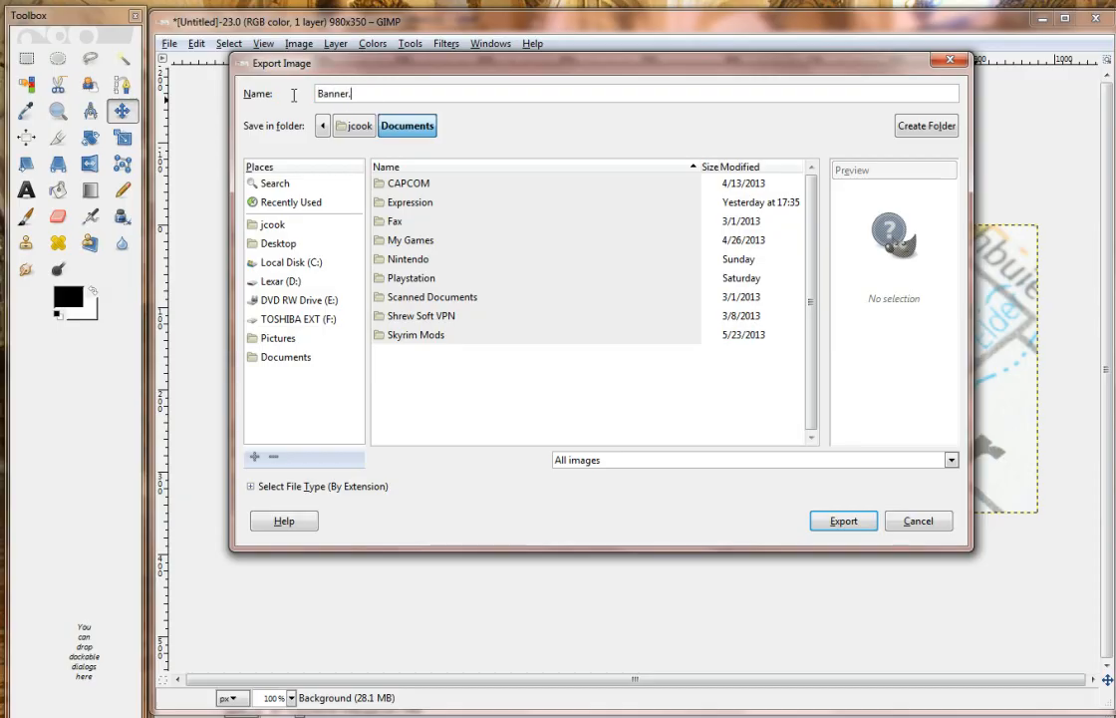
text(png)
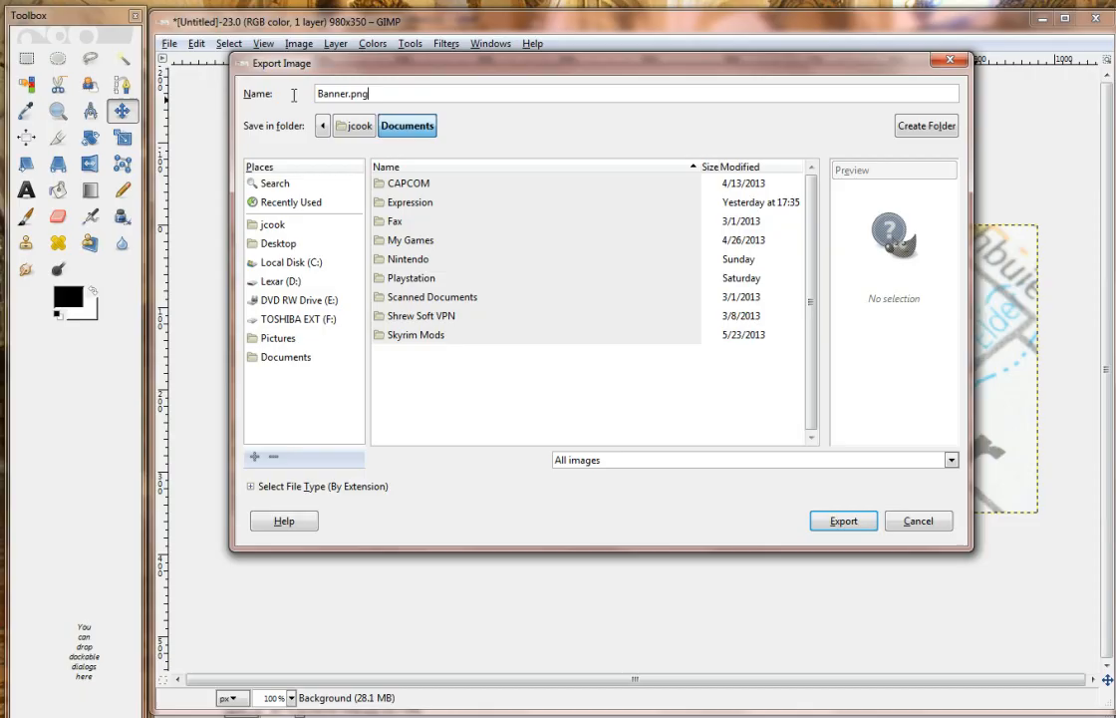
mouse_move(451, 135)
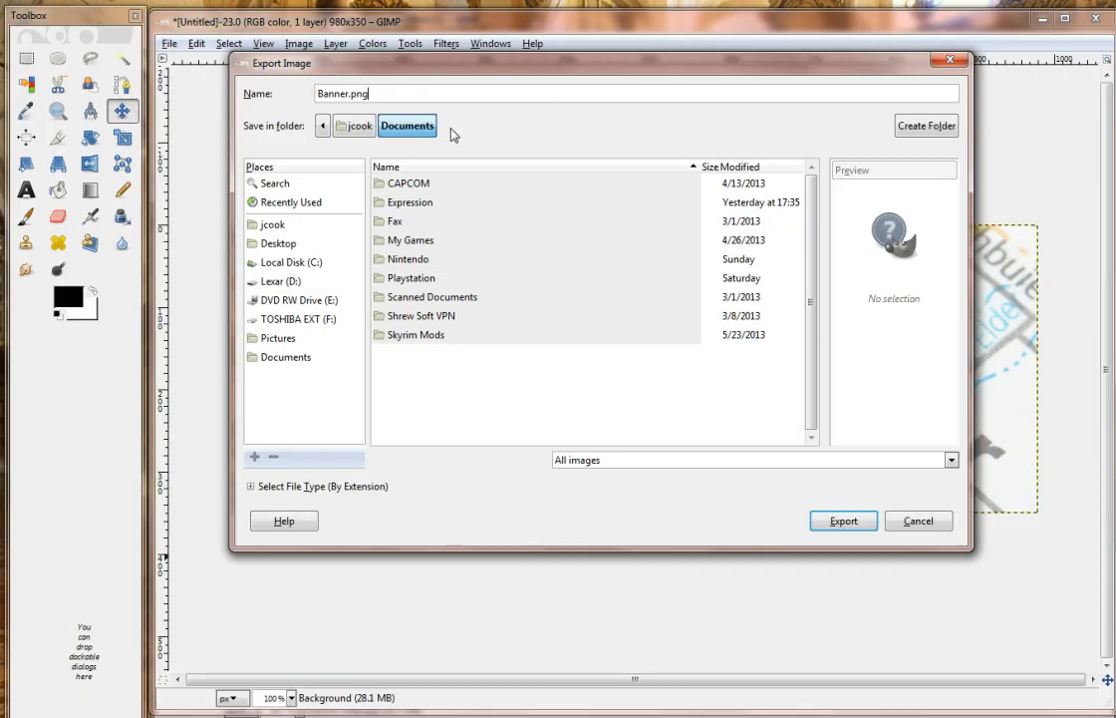
click(277, 339)
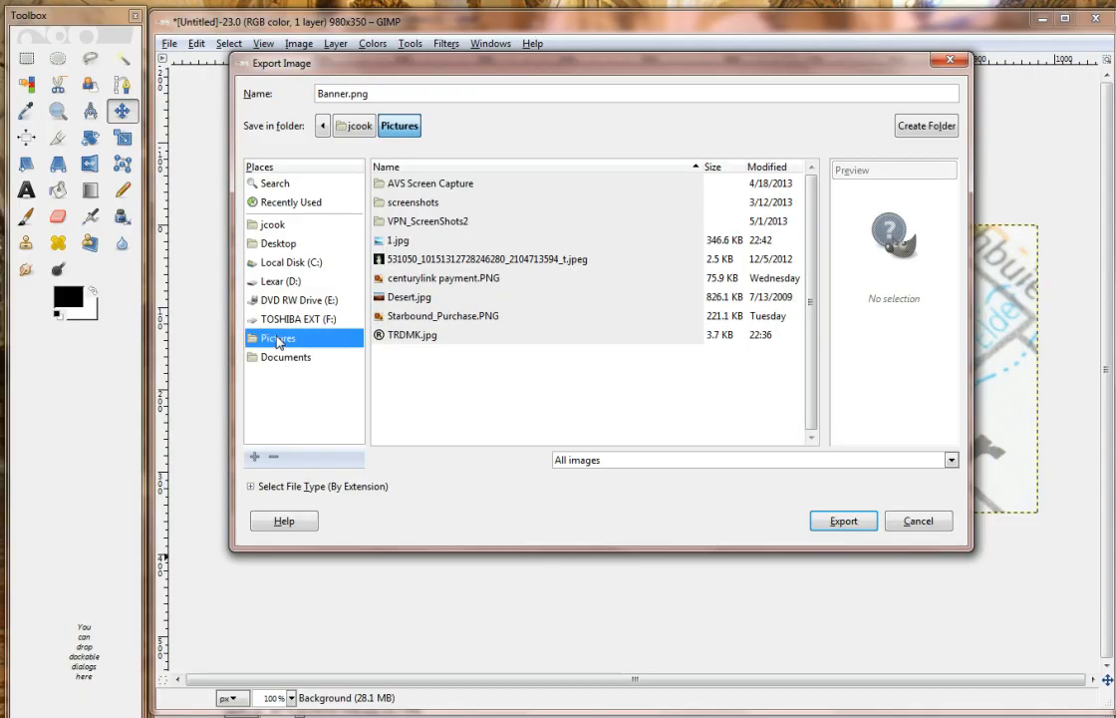
mouse_move(299, 342)
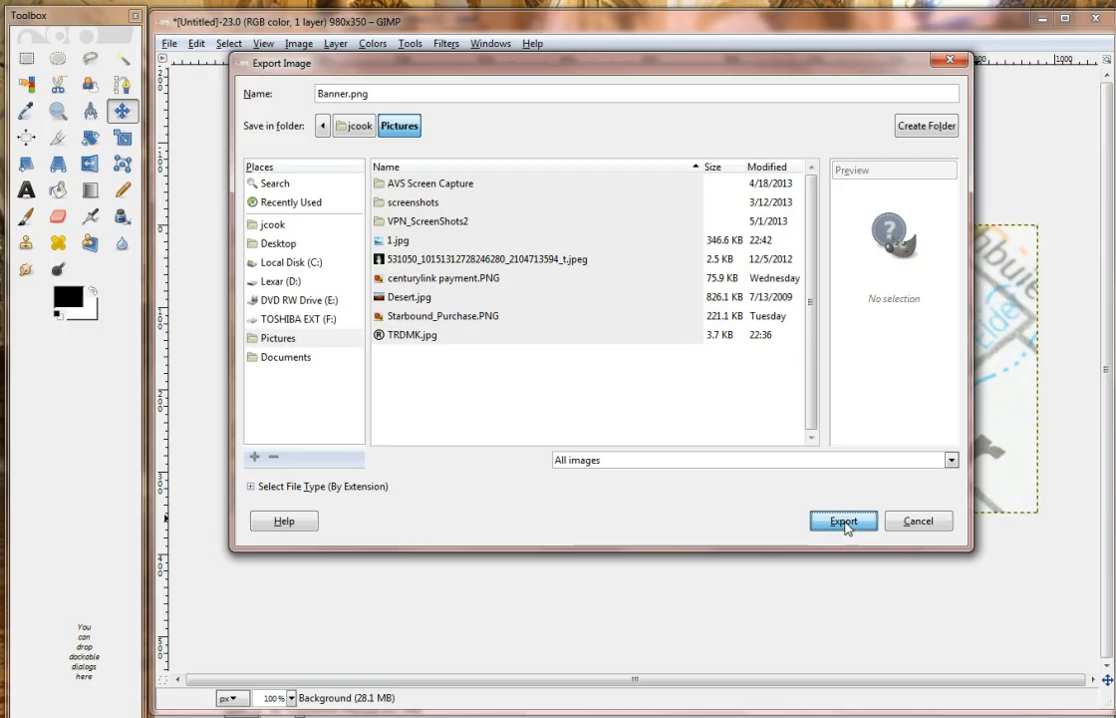
Export Banner.png with 'Save background color' enabled in the PNG options.
click(843, 521)
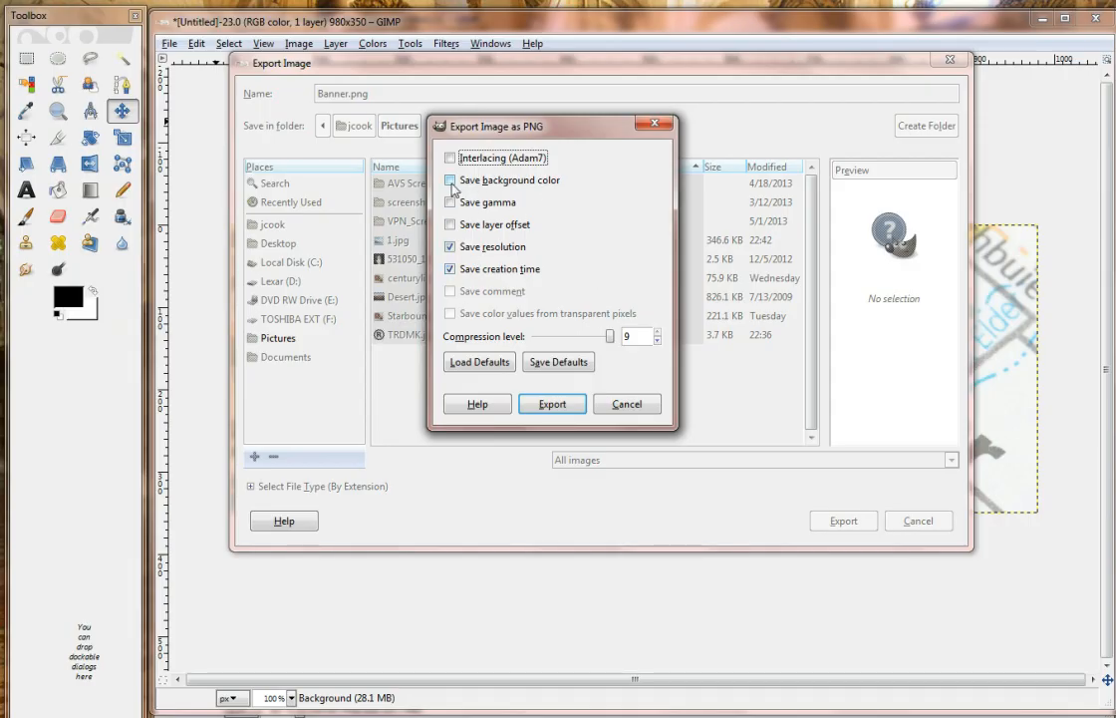
click(450, 179)
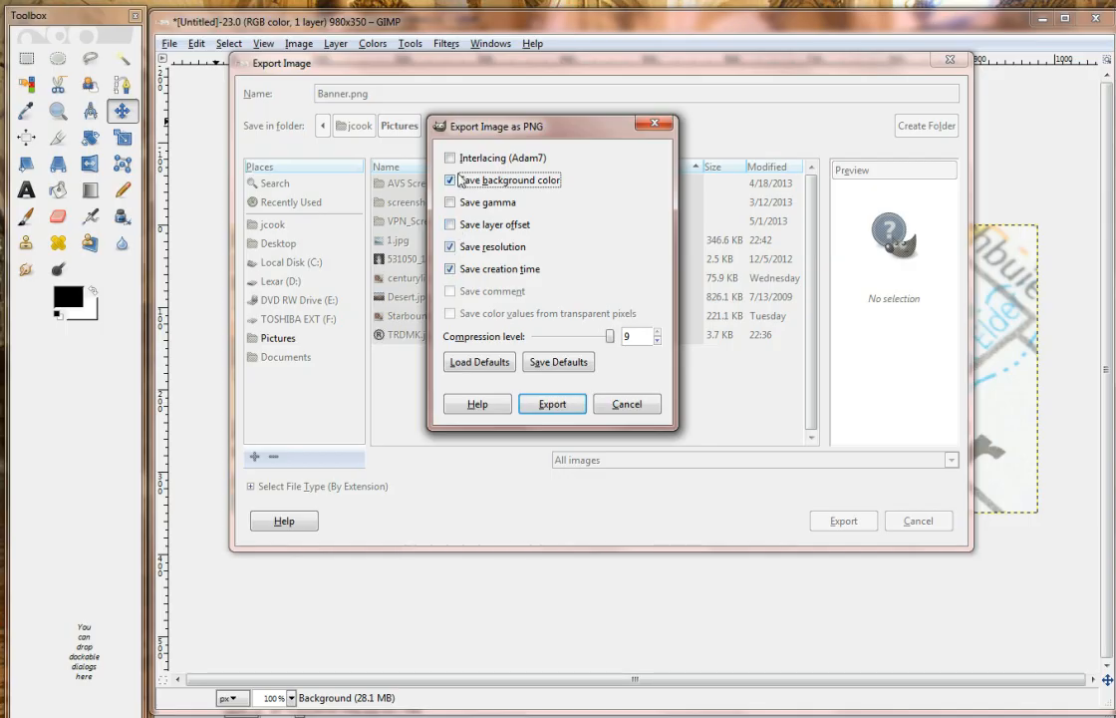
click(552, 402)
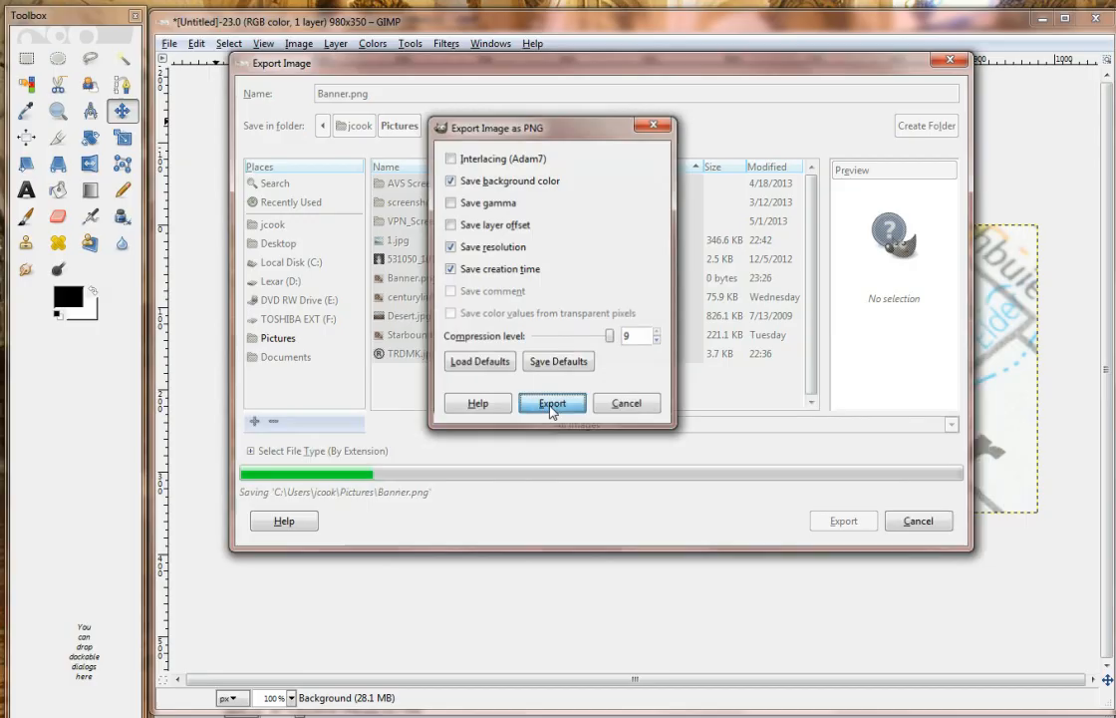
click(552, 403)
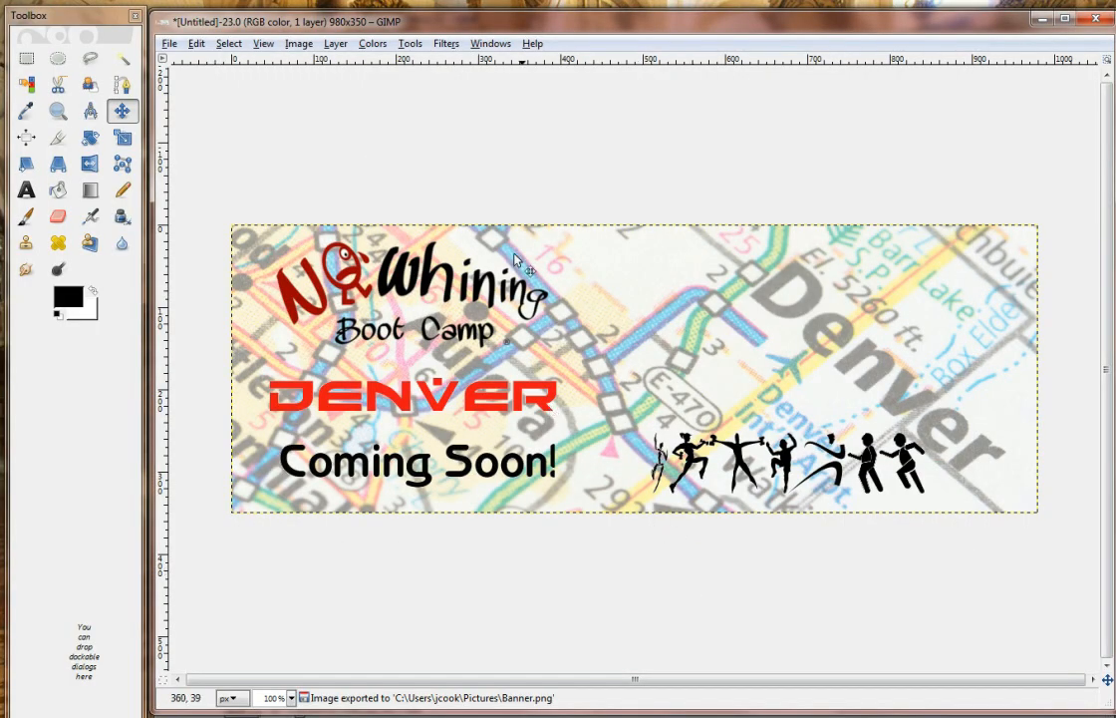
mouse_move(742, 576)
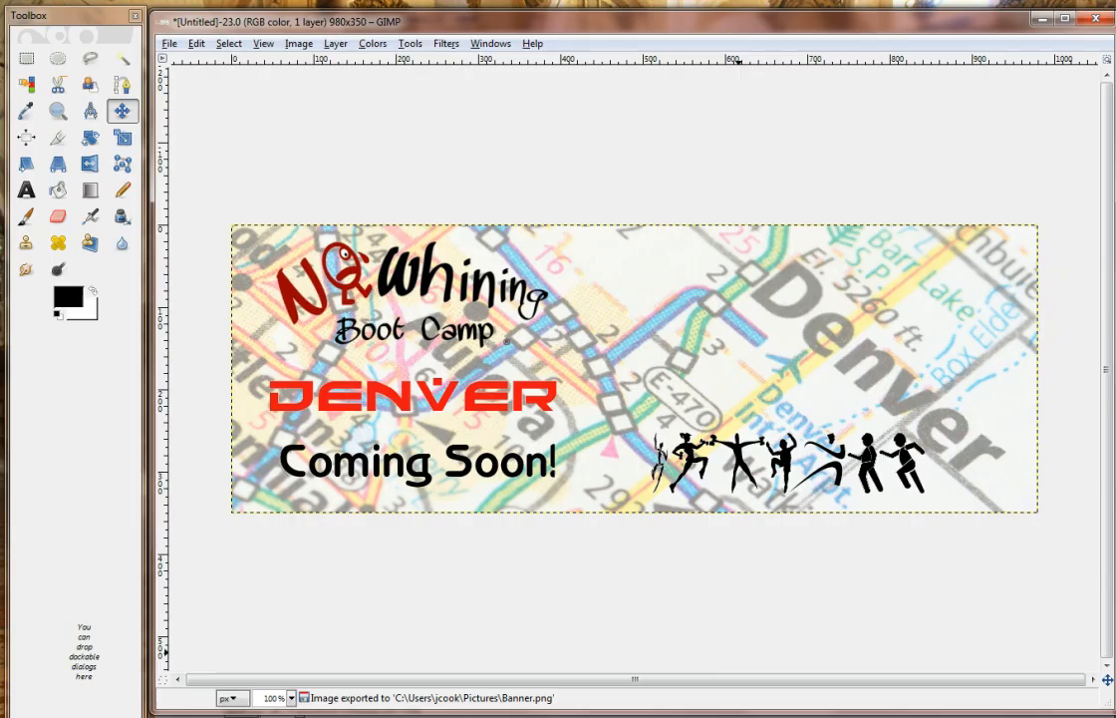
mouse_move(813, 576)
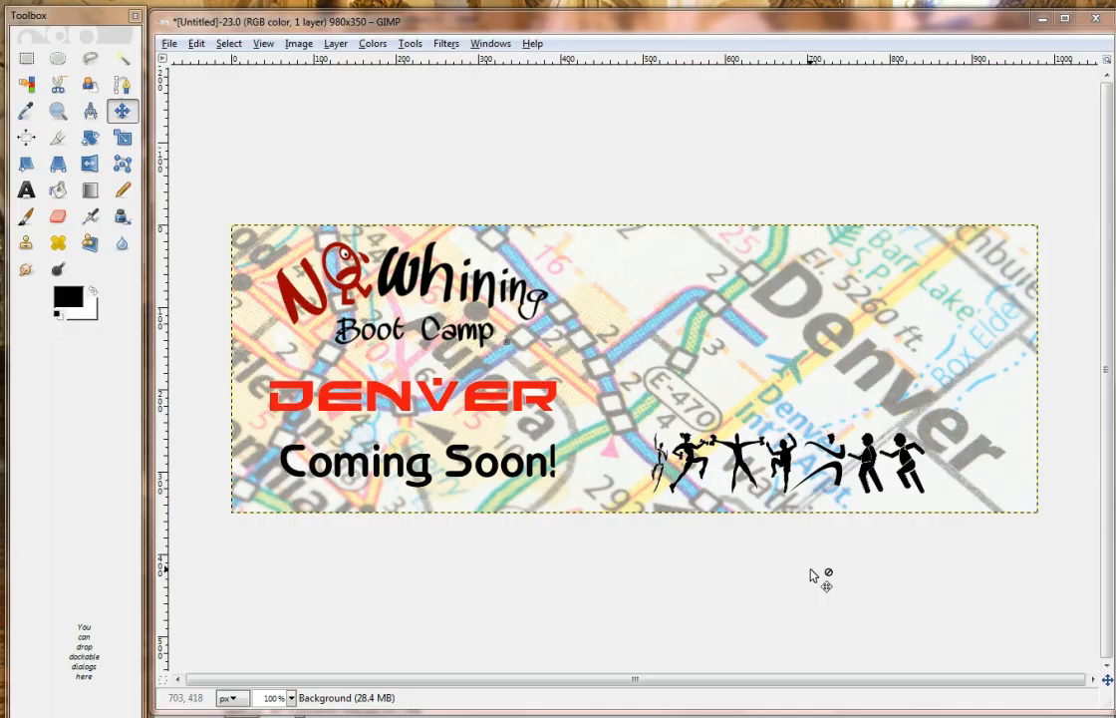
mouse_move(710, 423)
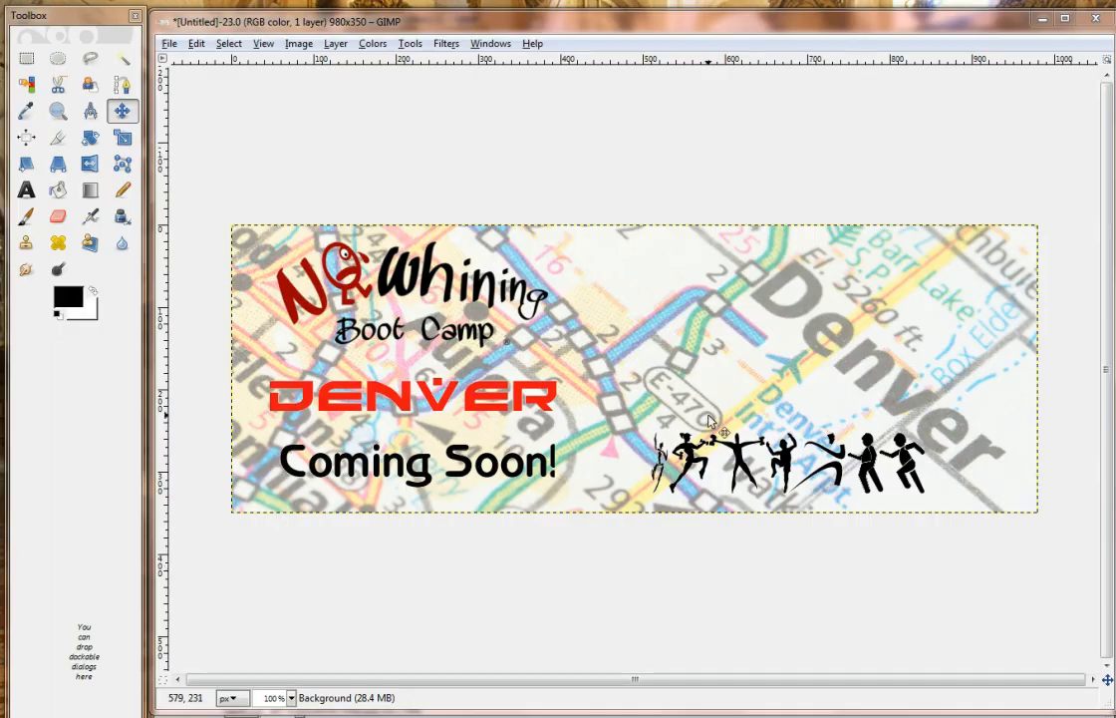